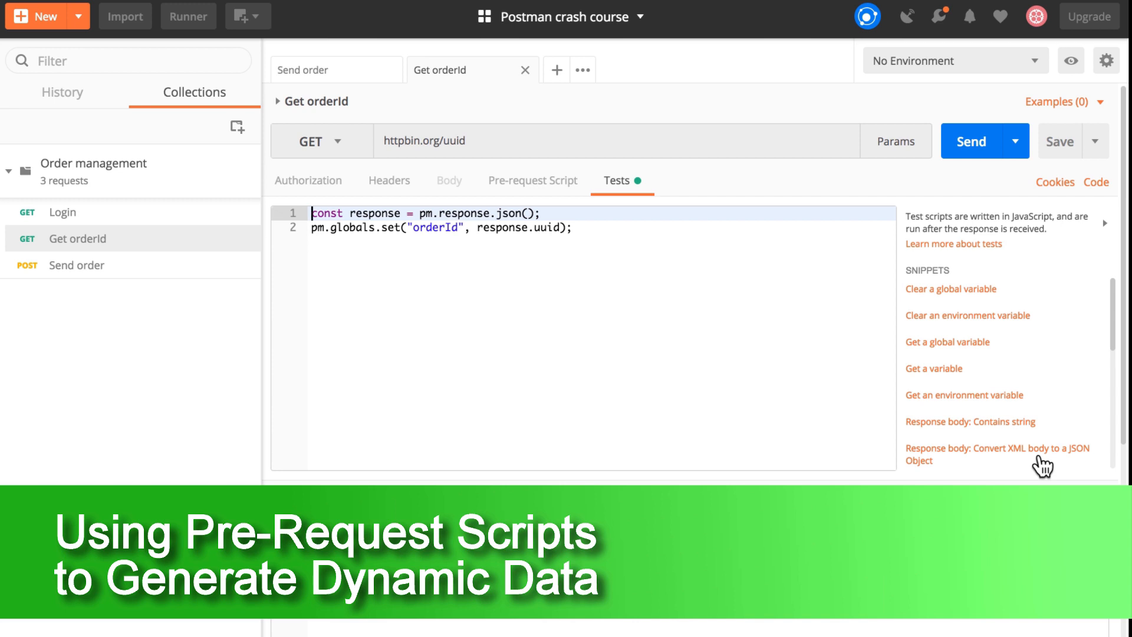
Insert "customerId": 123 after orderId in the Send order request body.
{"action": "left_click", "coordinate": [969, 141]}
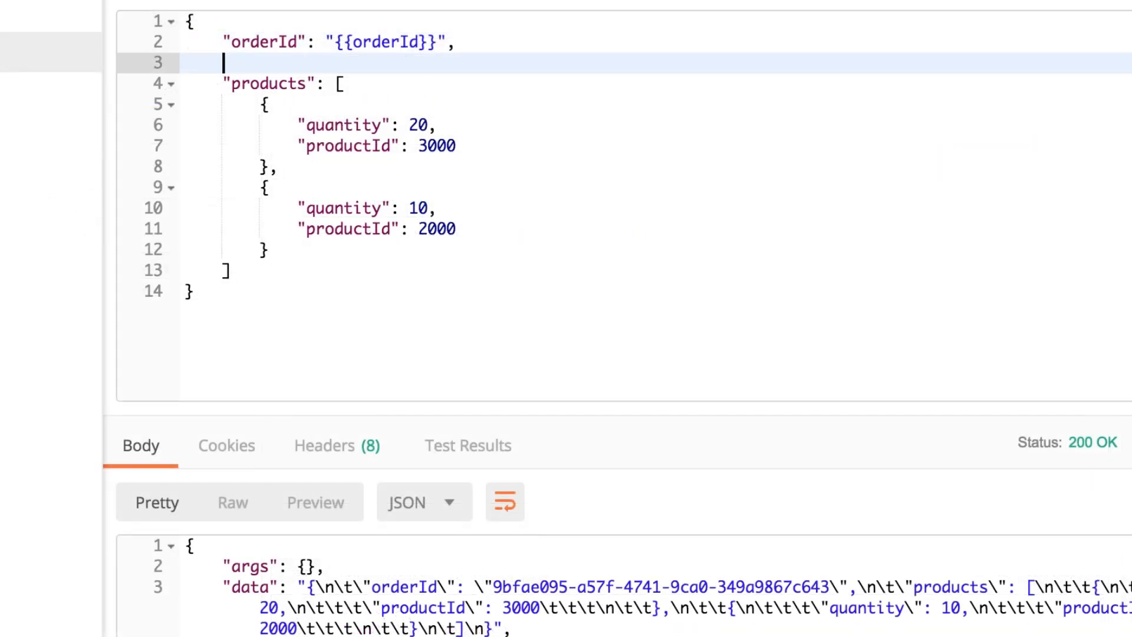
{"action": "type", "text": "\"cus"}
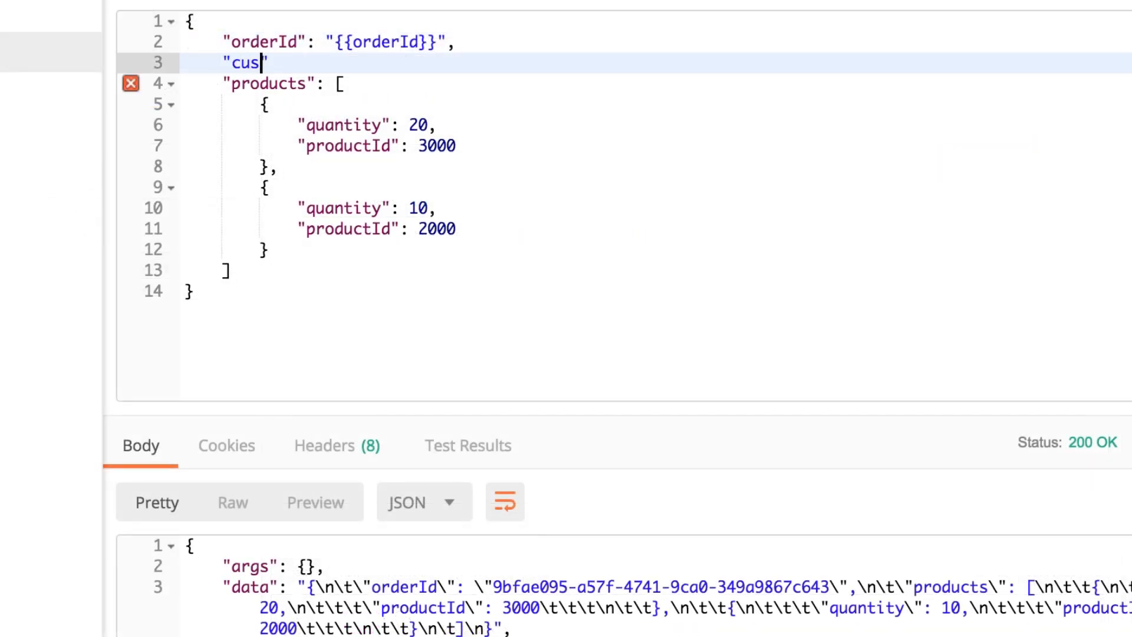
{"action": "type", "text": "tomerId"}
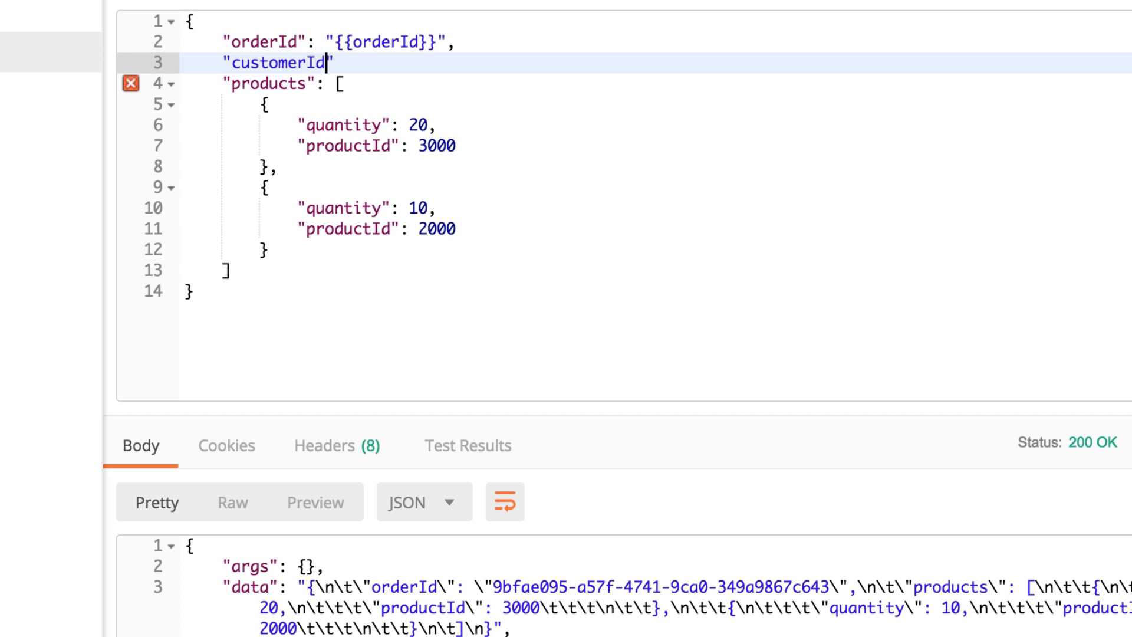
{"action": "type", "text": "\": 123,"}
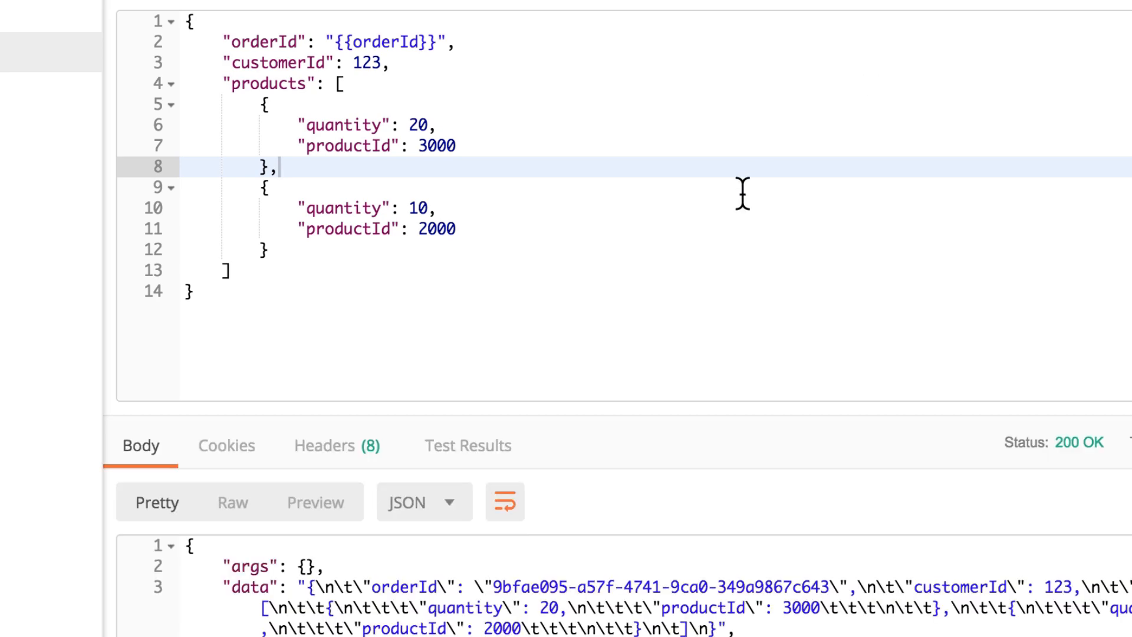
{"action": "scroll", "scroll_direction": "down", "scroll_amount": 3}
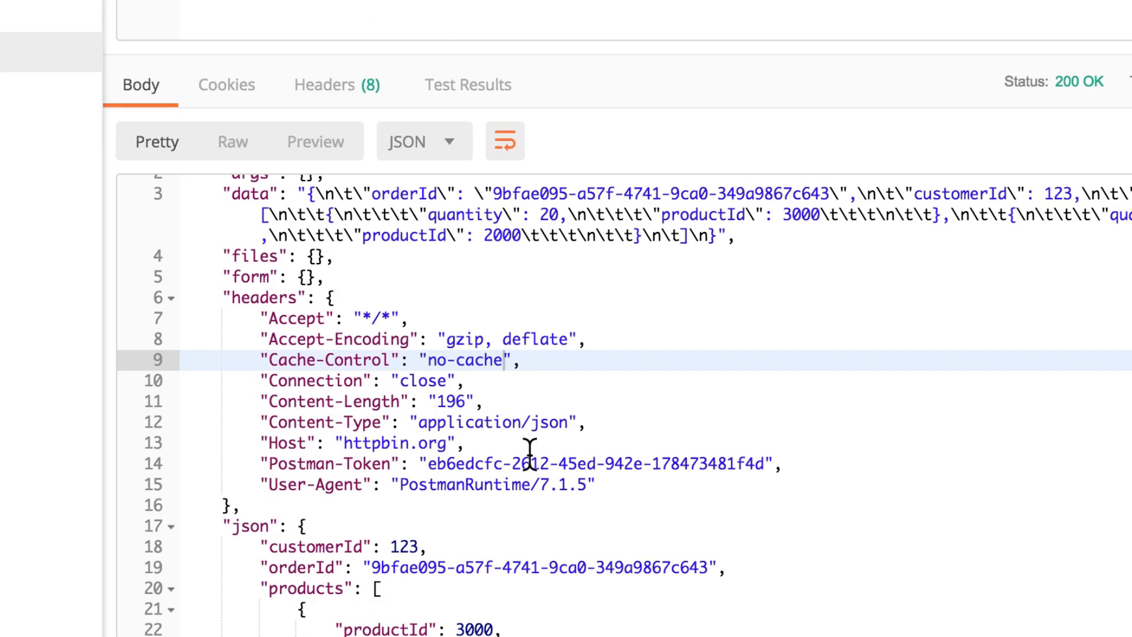
{"action": "scroll", "scroll_direction": "up", "scroll_amount": 3}
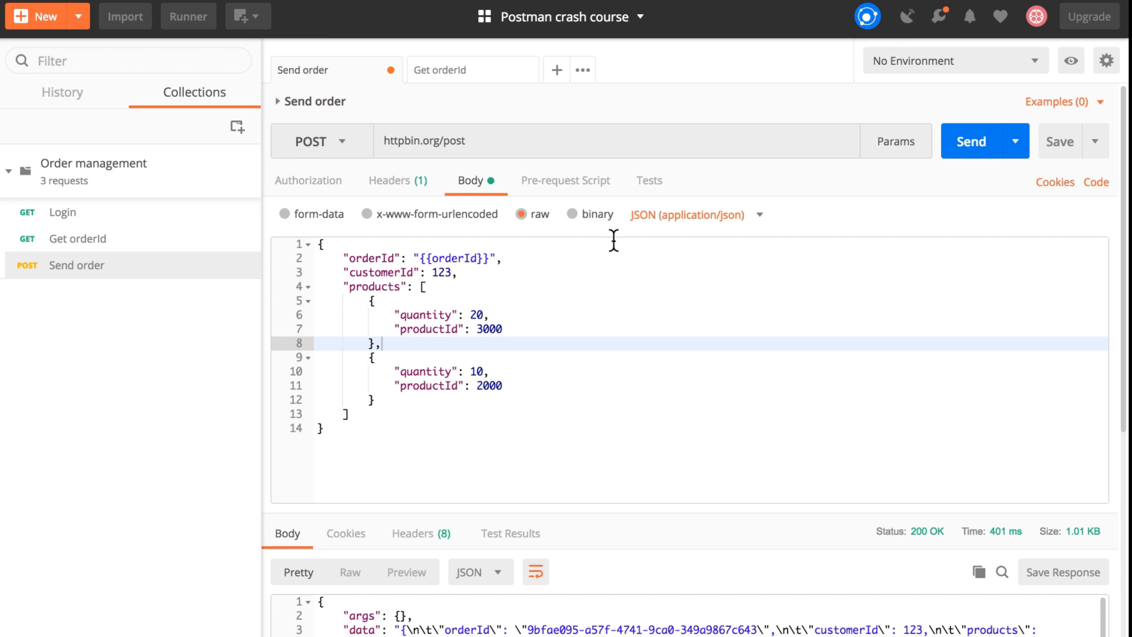
{"action": "left_click", "coordinate": [565, 180]}
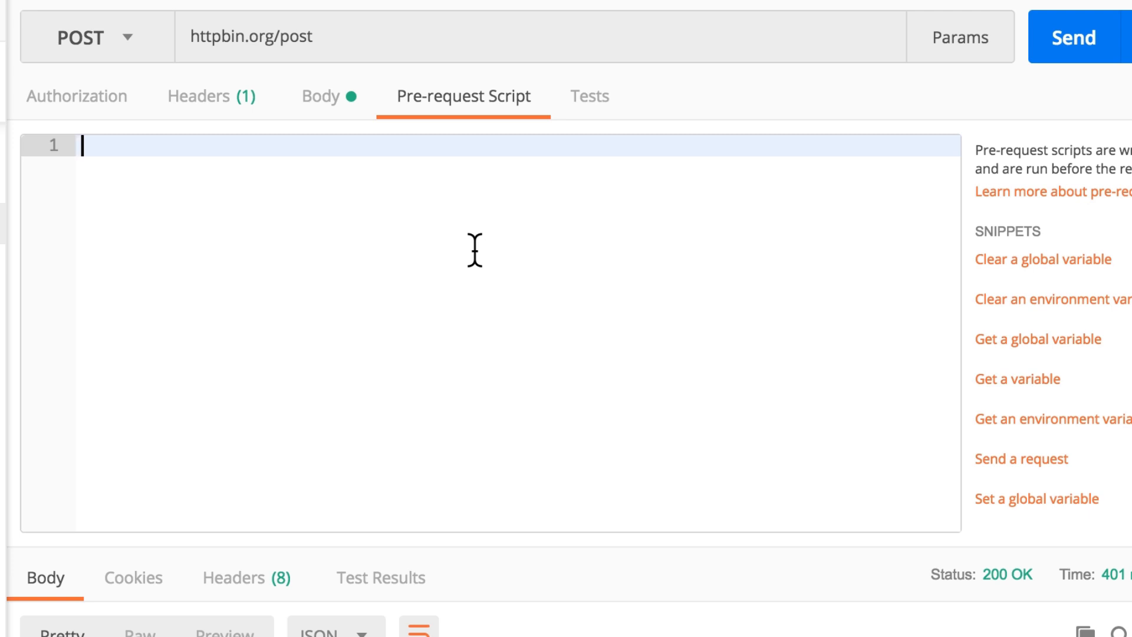
Write const customerId = Math.floor((Math.random() * 100) + 1); in the pre-request script.
{"action": "type", "text": "const"}
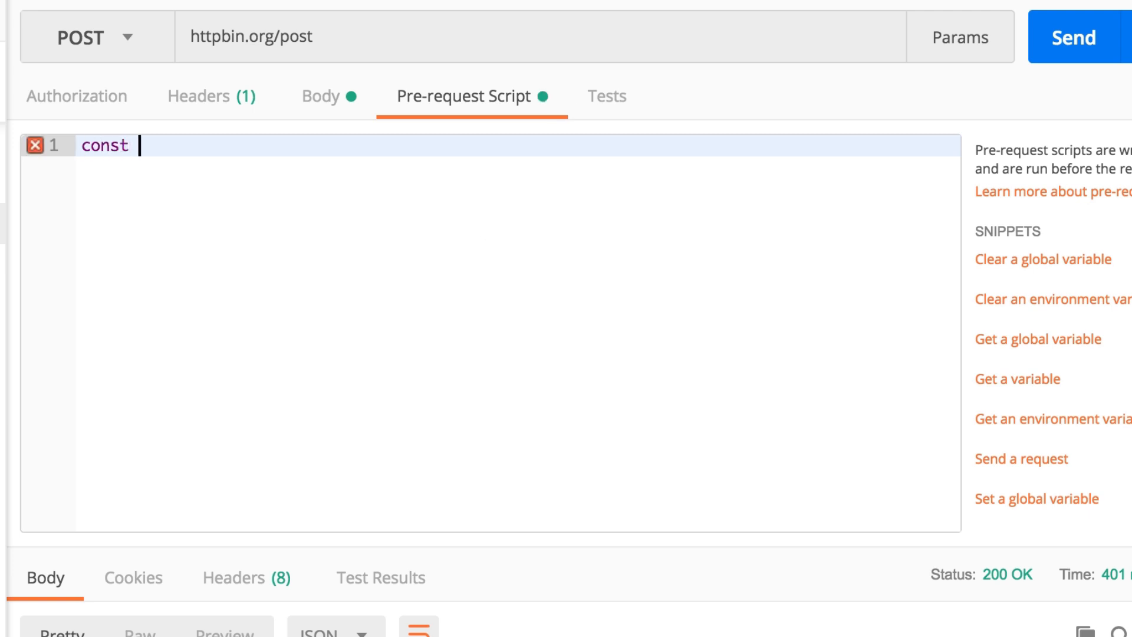
{"action": "type", "text": "customer"}
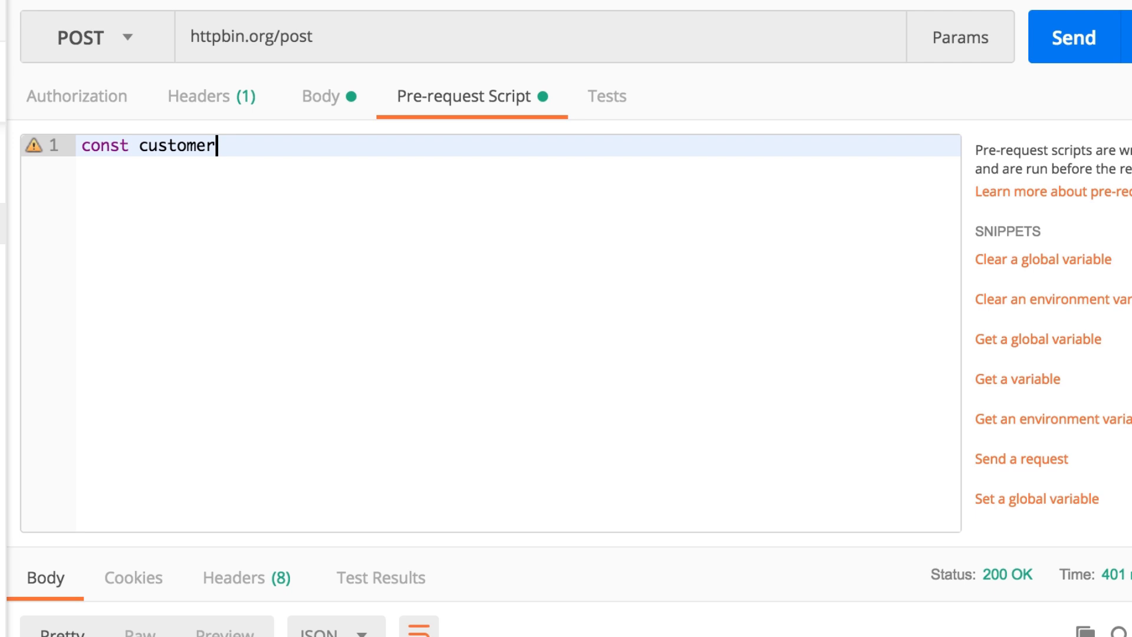
{"action": "type", "text": "Id ="}
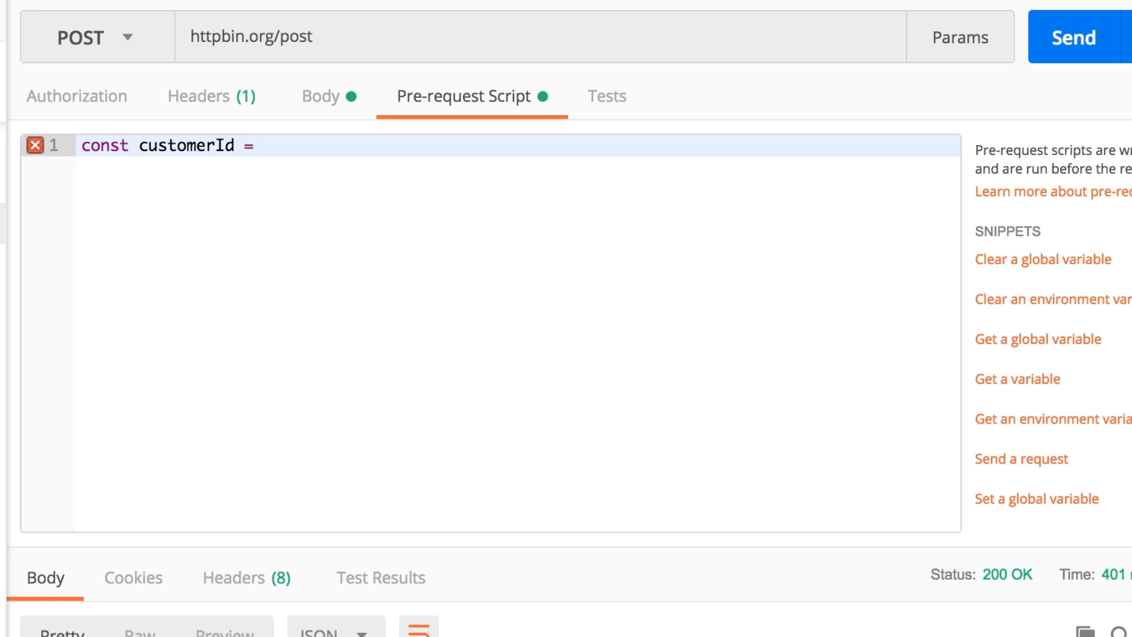
{"action": "type", "text": "Math"}
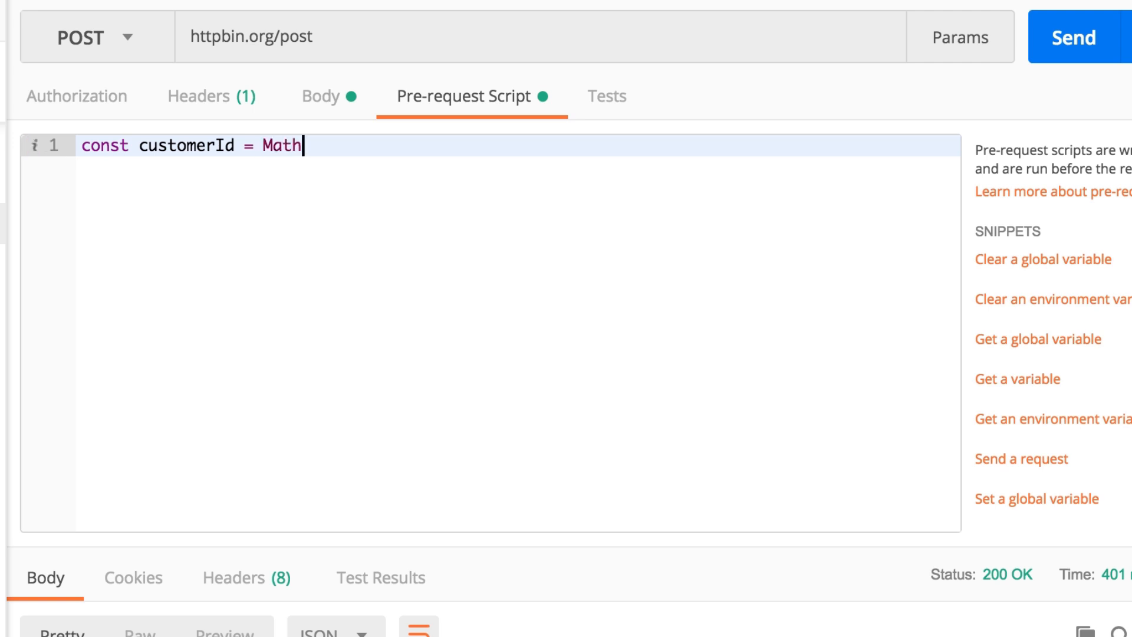
{"action": "type", "text": ".rand"}
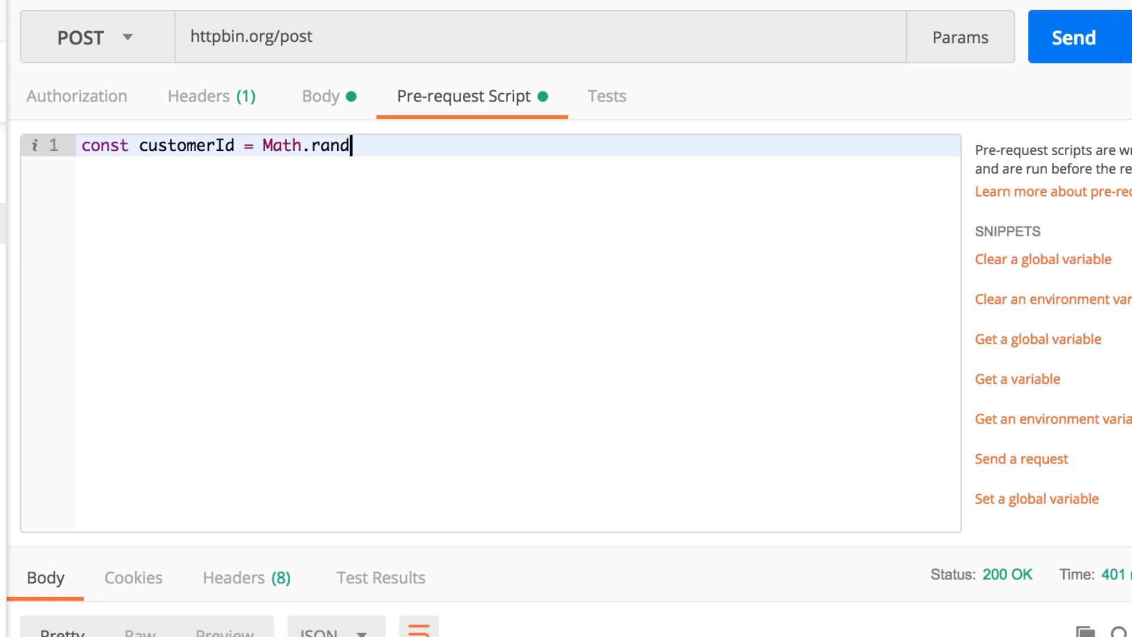
{"action": "type", "text": "om * 100)"}
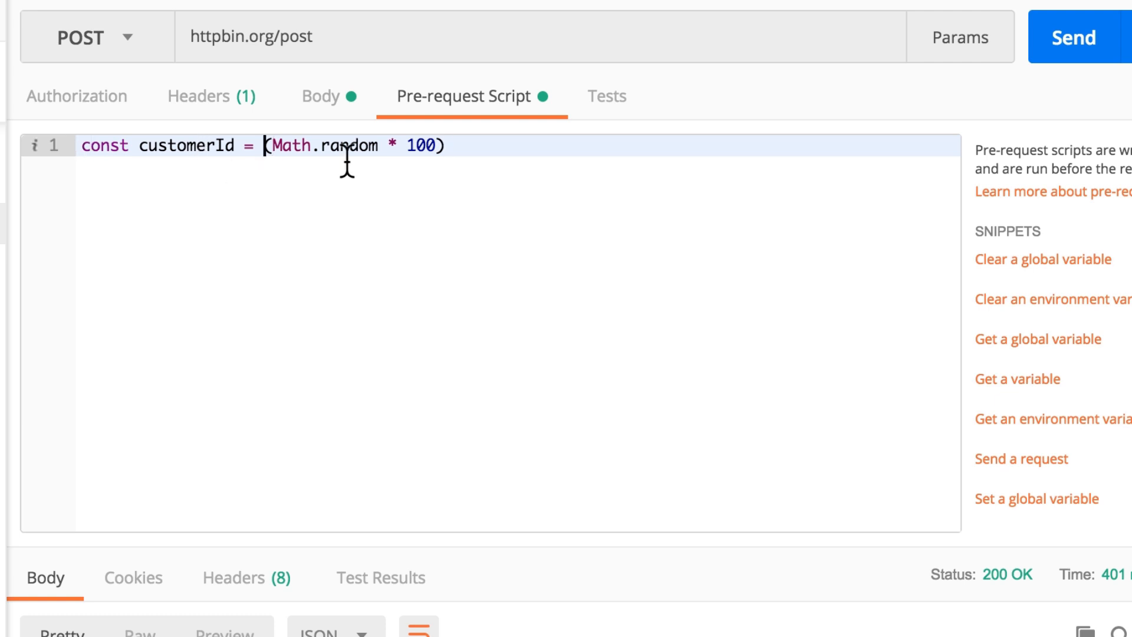
{"action": "type", "text": "Math."}
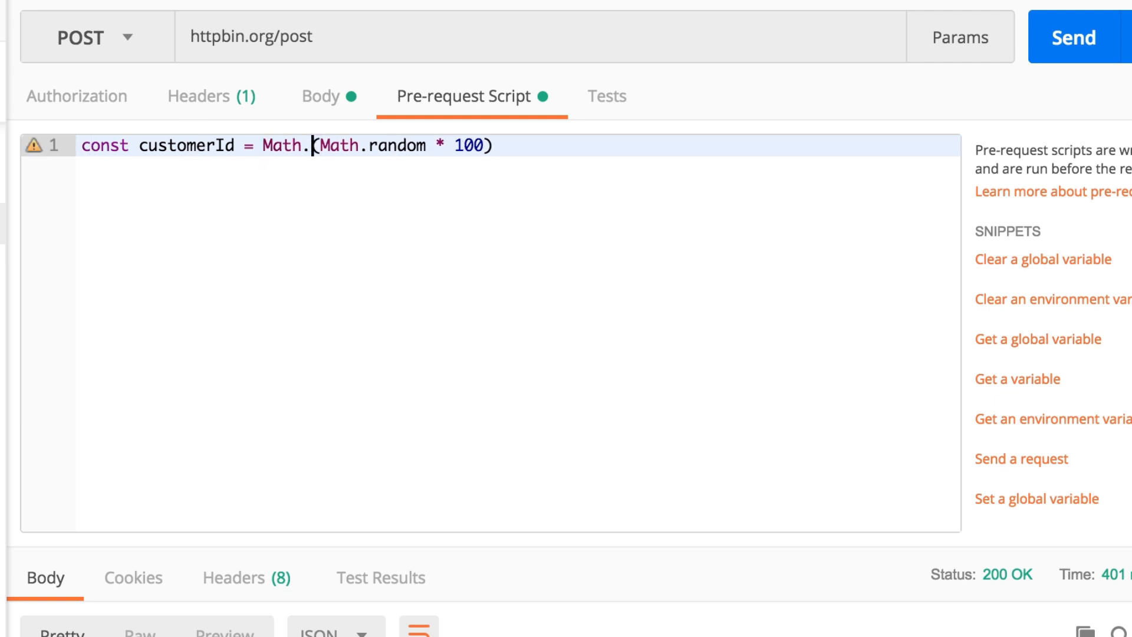
{"action": "type", "text": "floor("}
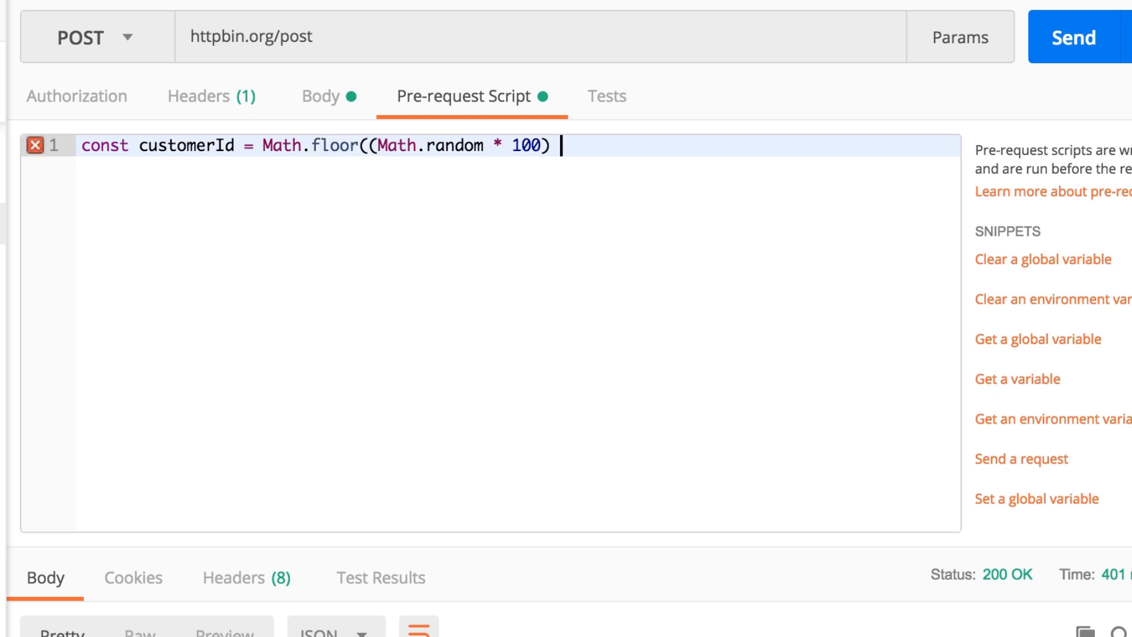
{"action": "type", "text": "+ 1);"}
{"action": "type", "text": "cons"}
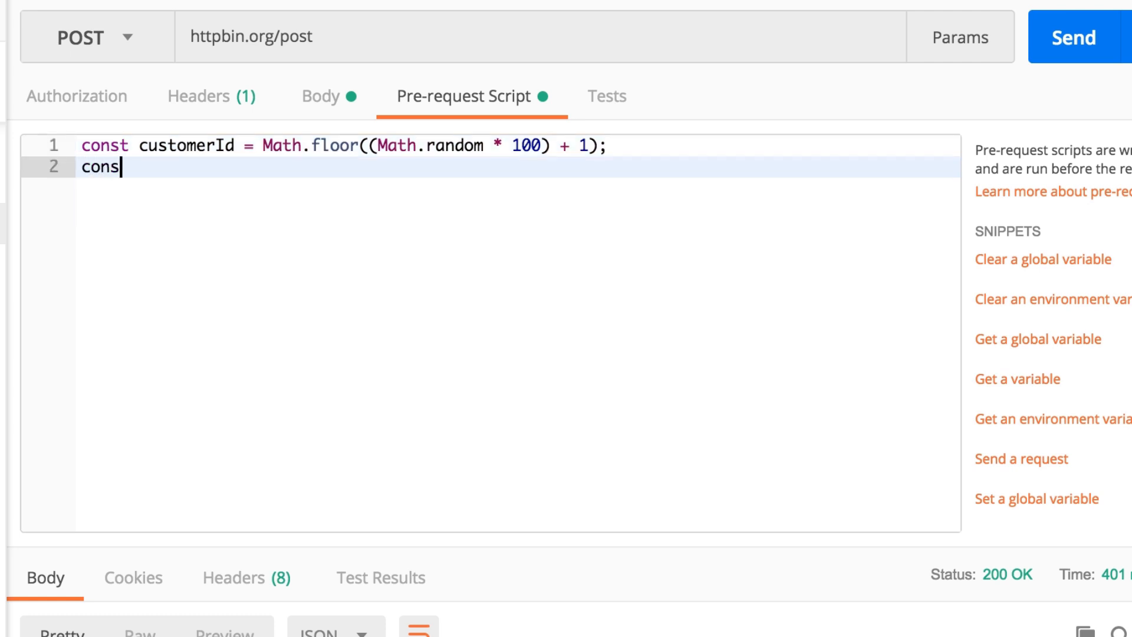
Add console.log(customerId); to log the generated value.
{"action": "type", "text": "ole.log()"}
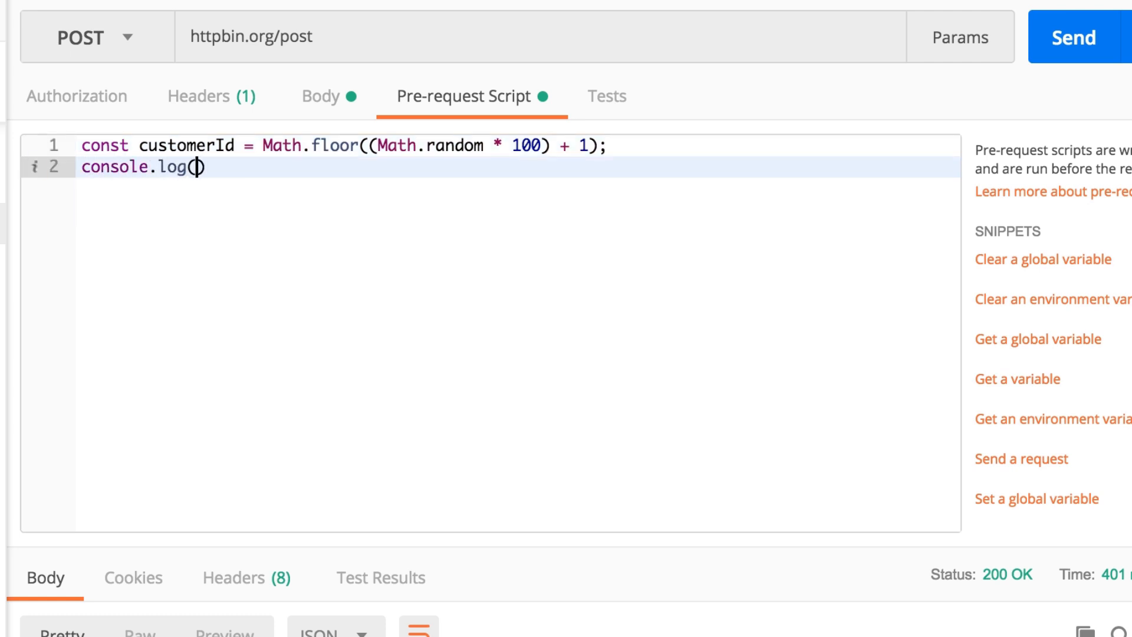
{"action": "double_click", "coordinate": [187, 145]}
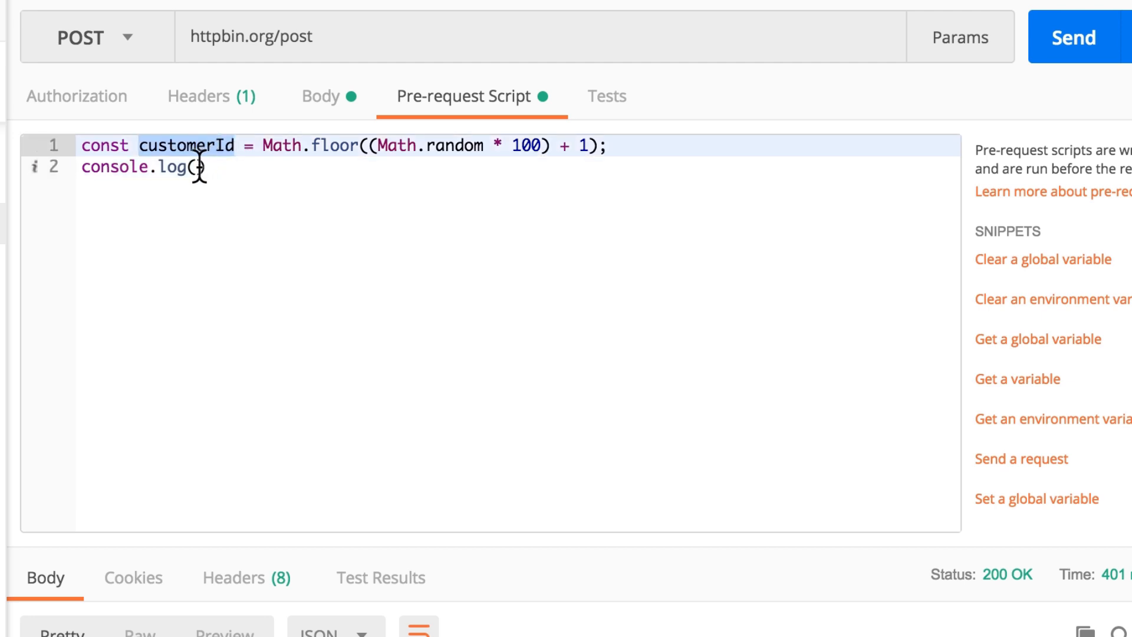
{"action": "type", "text": "customerId"}
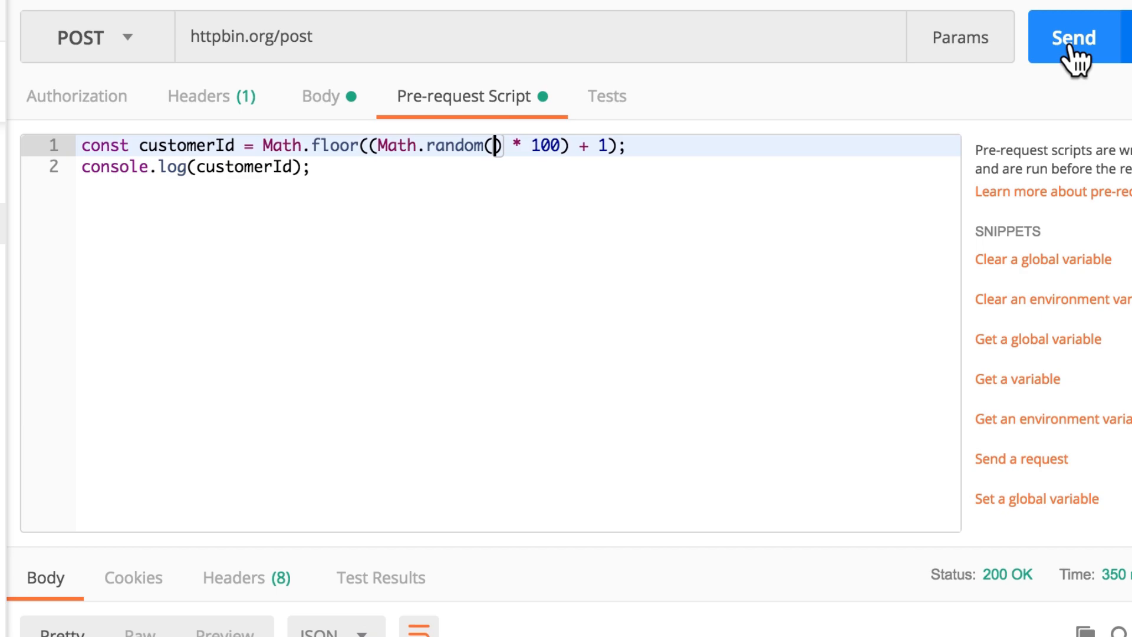
Resend the order request until the script logs a random customerId (83) with 200 OK.
{"action": "left_click", "coordinate": [1073, 38]}
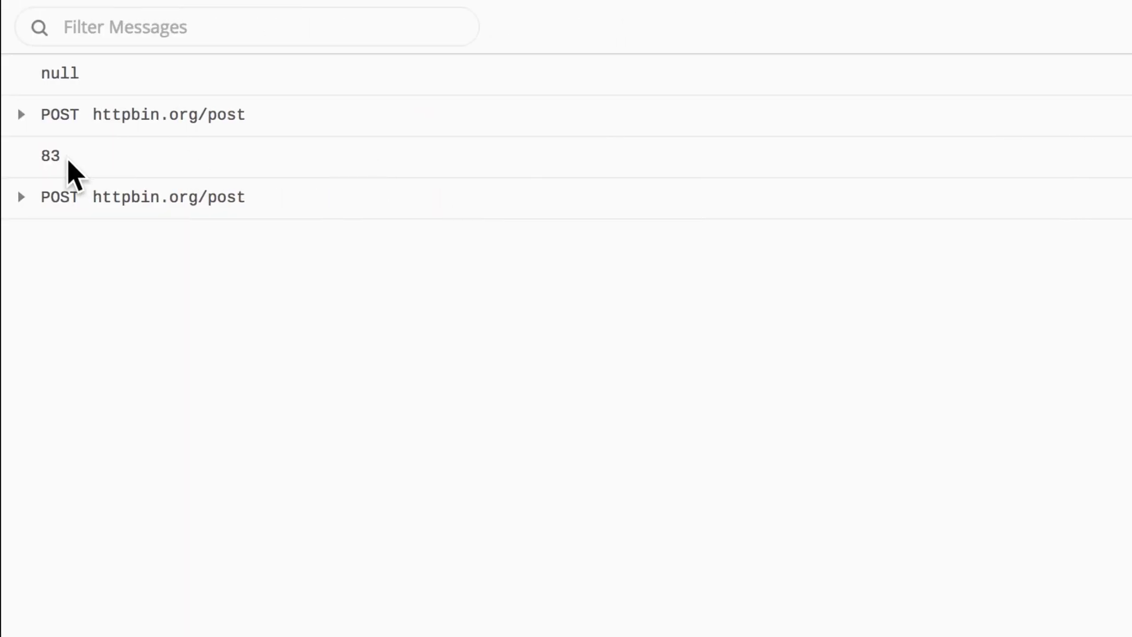
{"action": "double_click", "coordinate": [48, 155]}
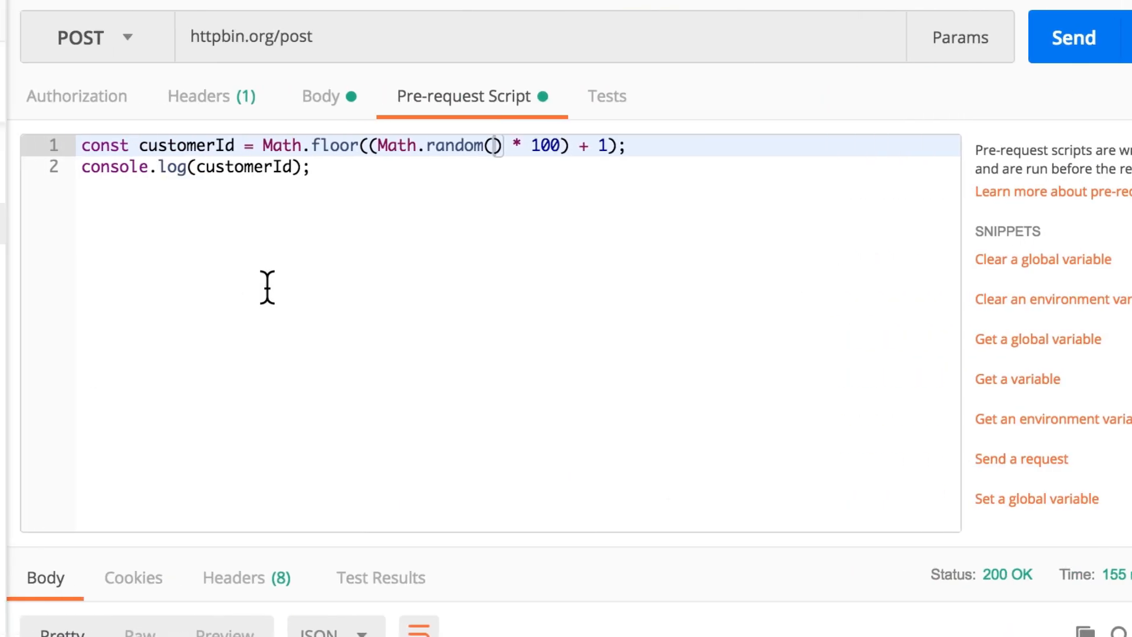
{"action": "mouse_move", "coordinate": [592, 244]}
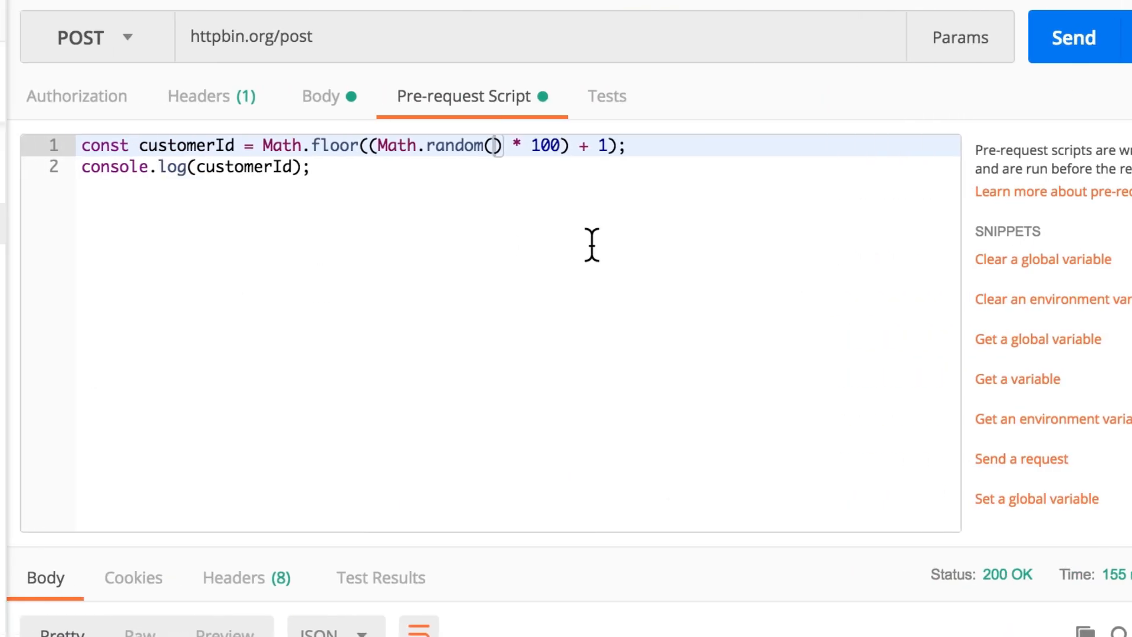
{"action": "left_click", "coordinate": [1073, 36]}
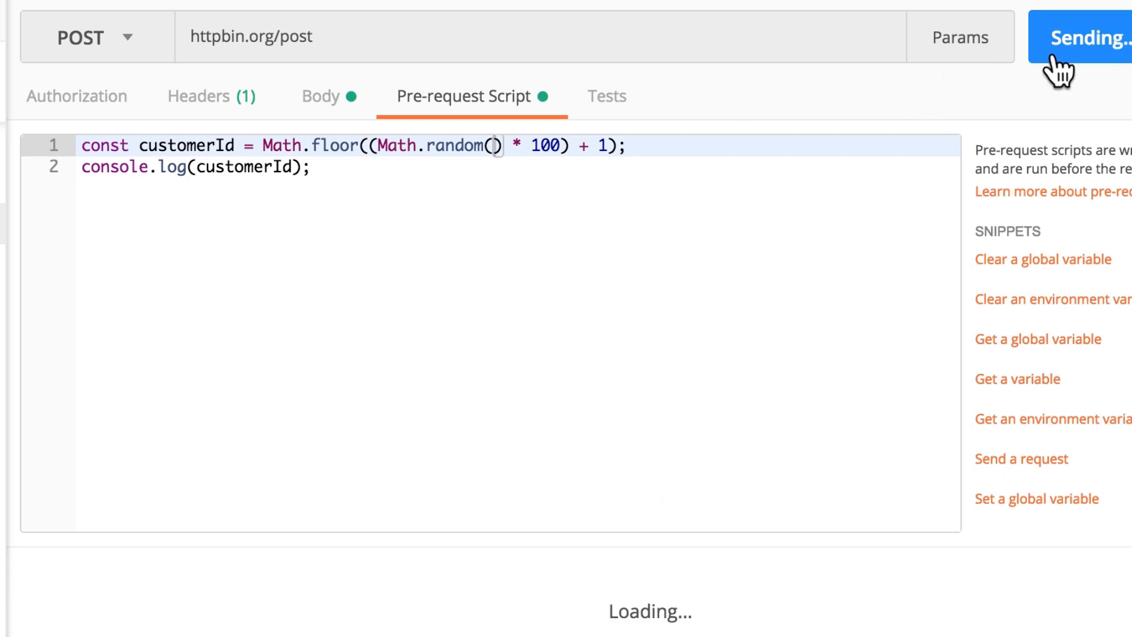
{"action": "left_click", "coordinate": [1075, 38]}
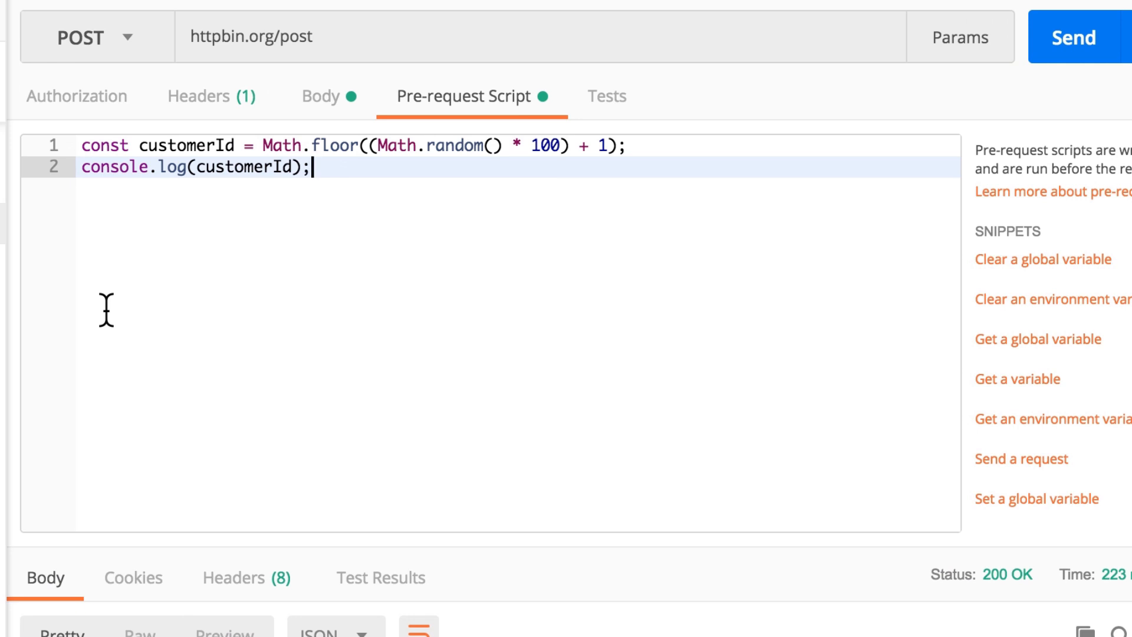
{"action": "mouse_move", "coordinate": [1092, 347]}
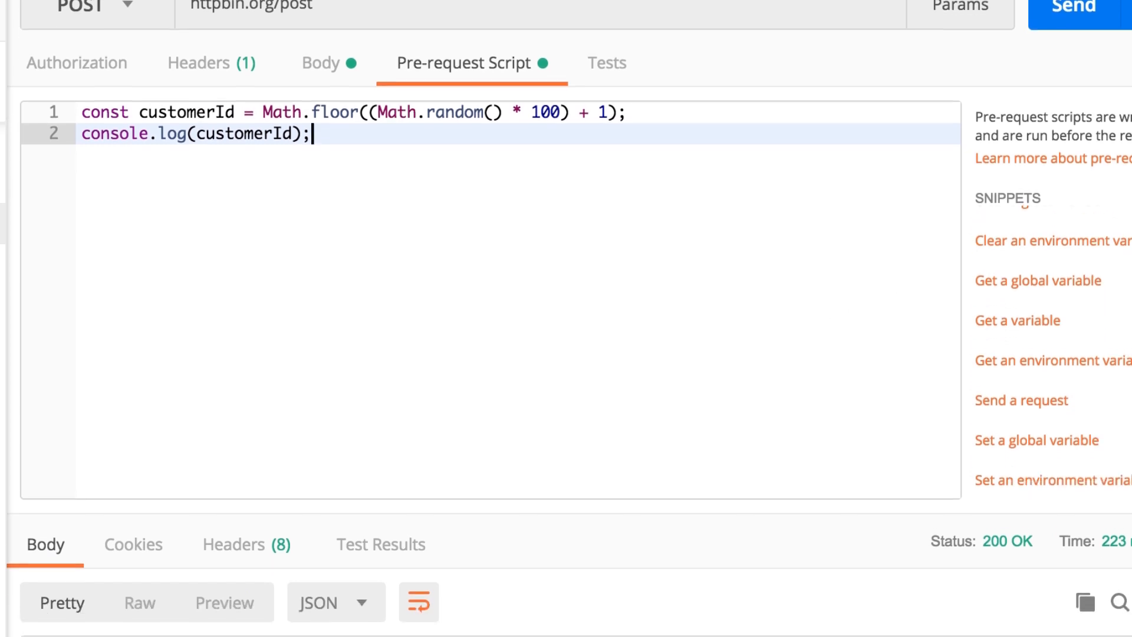
Insert the global-variable snippet as pm.globals.set("customerId", customerId) in the pre-request script.
{"action": "scroll", "scroll_direction": "down", "scroll_amount": 3}
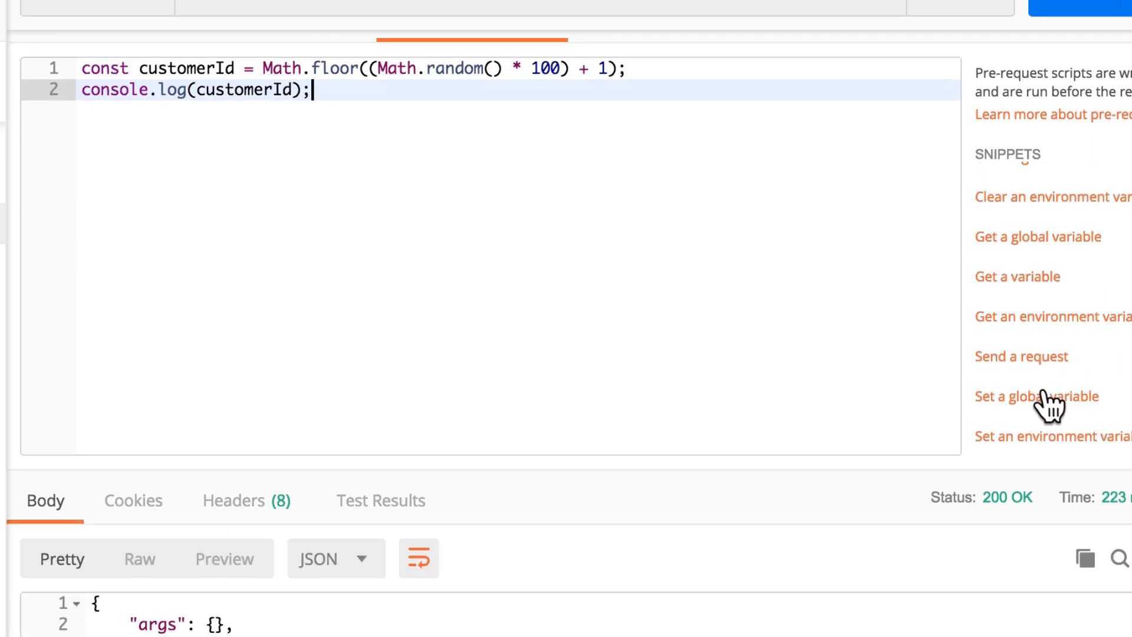
{"action": "left_click", "coordinate": [1036, 396]}
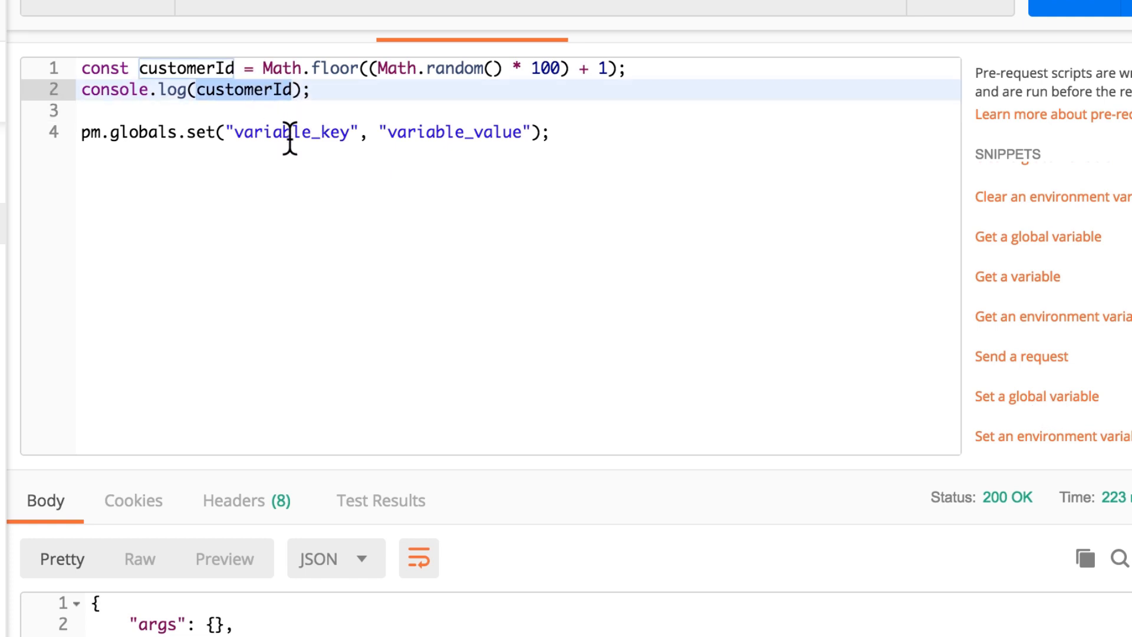
{"action": "type", "text": "customerId"}
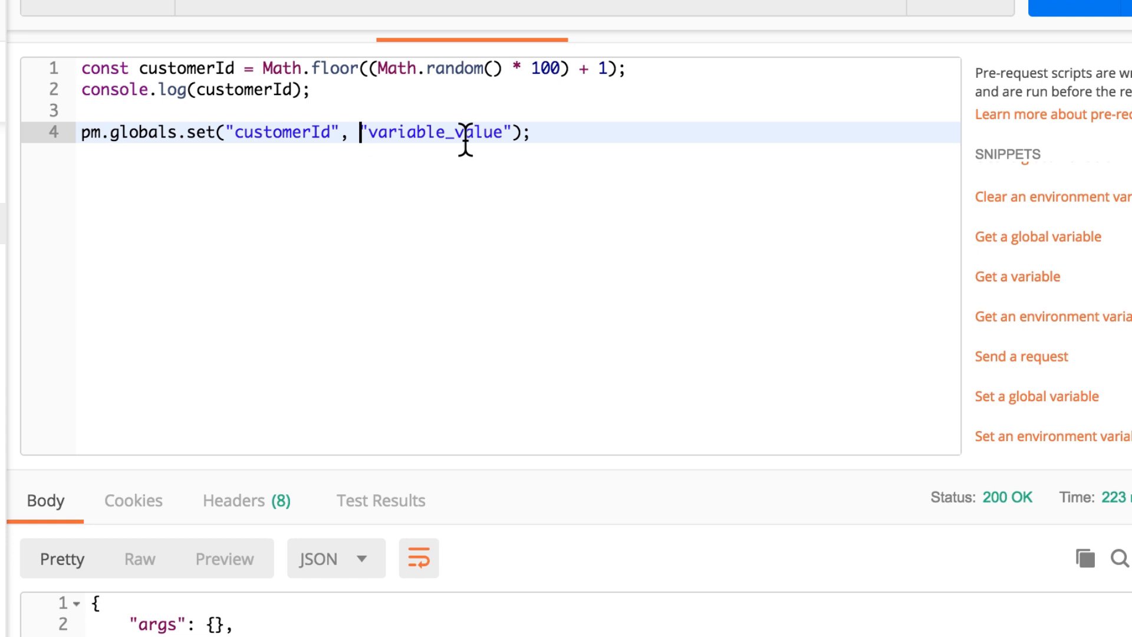
{"action": "type", "text": "customerId"}
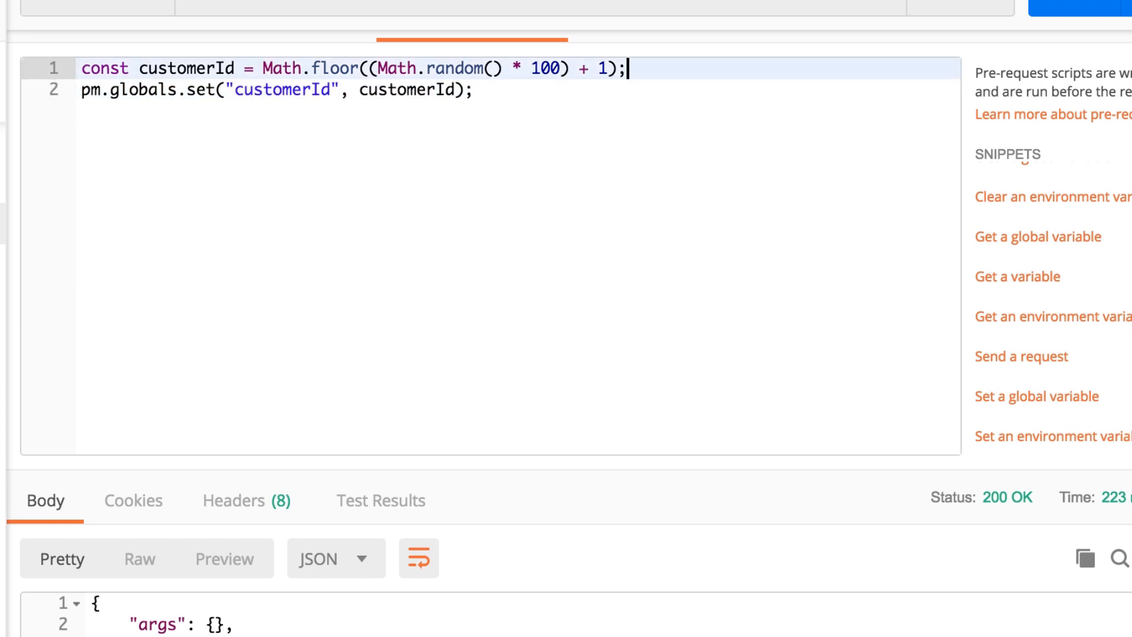
{"action": "scroll", "scroll_direction": "up", "scroll_amount": 3}
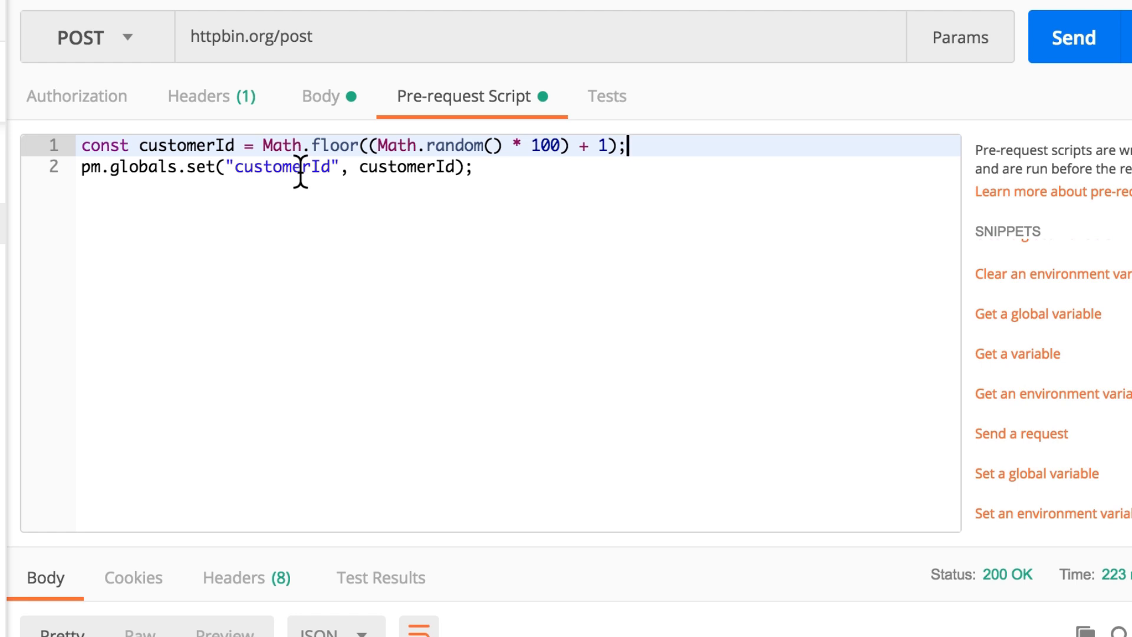
Replace the hard-coded 123 customerId value in the body with {{customerId}}.
{"action": "left_click", "coordinate": [320, 96]}
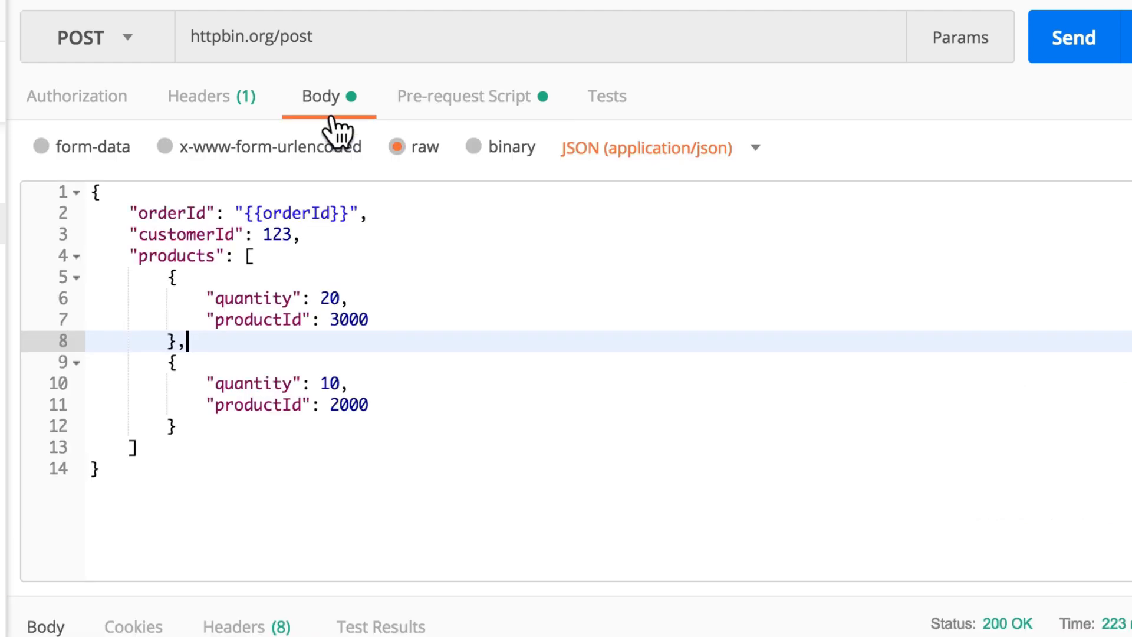
{"action": "left_click", "coordinate": [285, 235]}
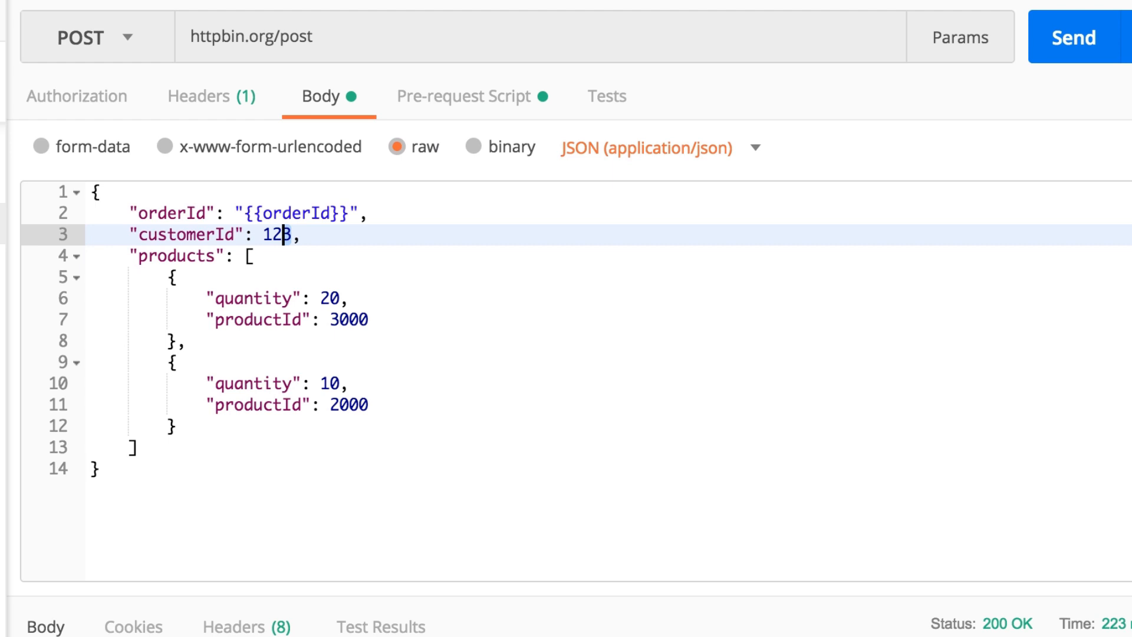
{"action": "key", "text": "Backspace"}
{"action": "type", "text": "{{"}
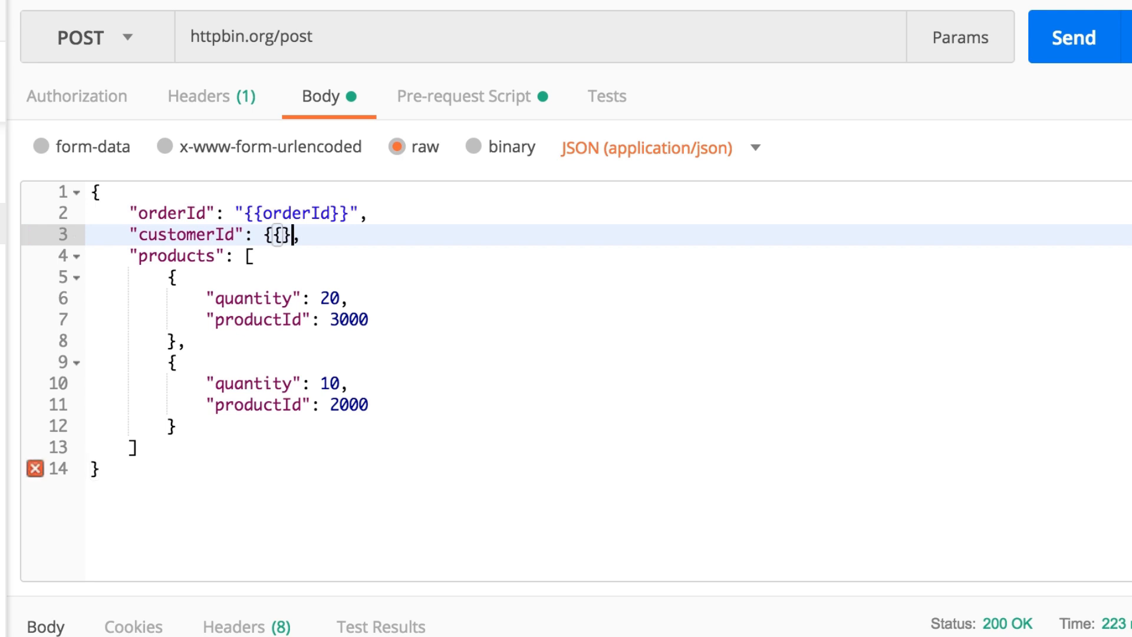
{"action": "type", "text": "customerId"}
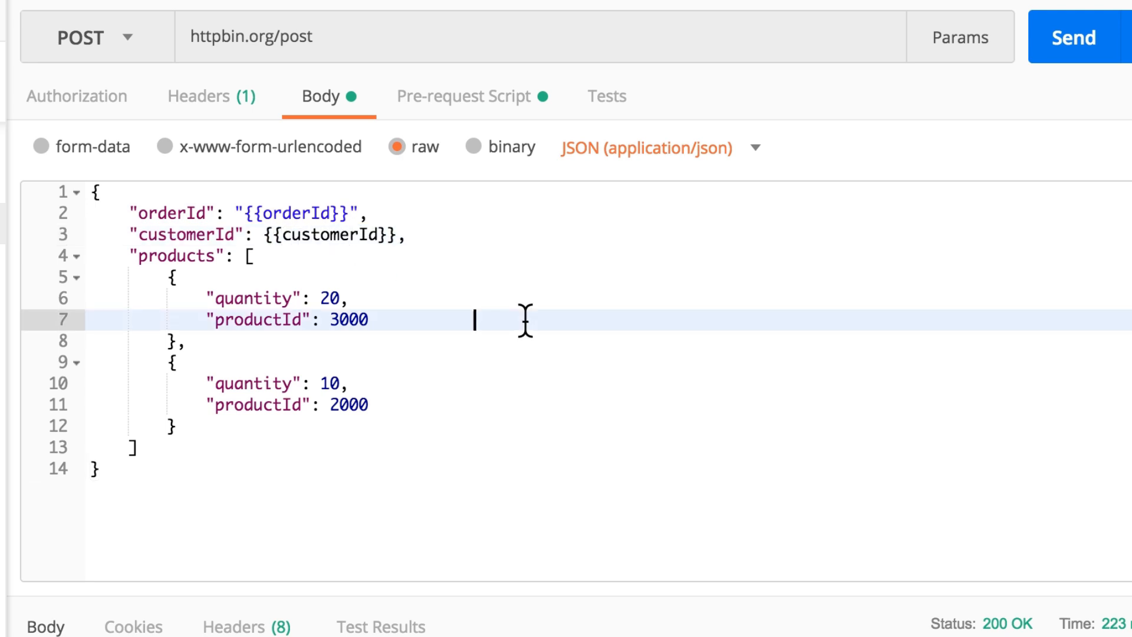
{"action": "mouse_move", "coordinate": [369, 235]}
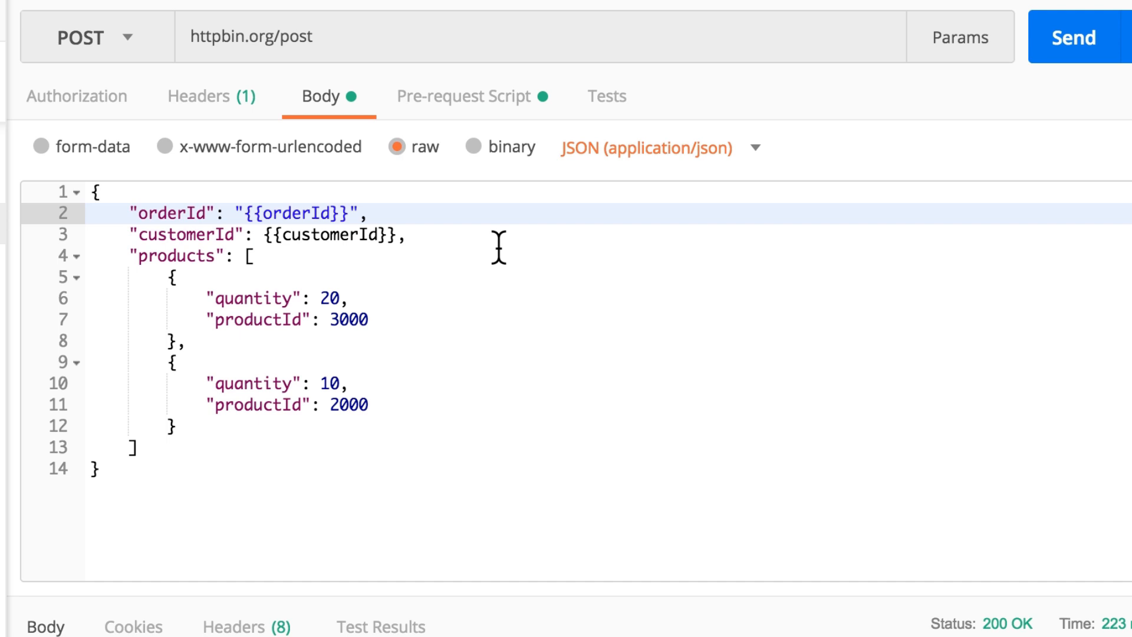
Send the order twice, checking the echoed customerId changes from 21 to 88.
{"action": "left_click", "coordinate": [1073, 37]}
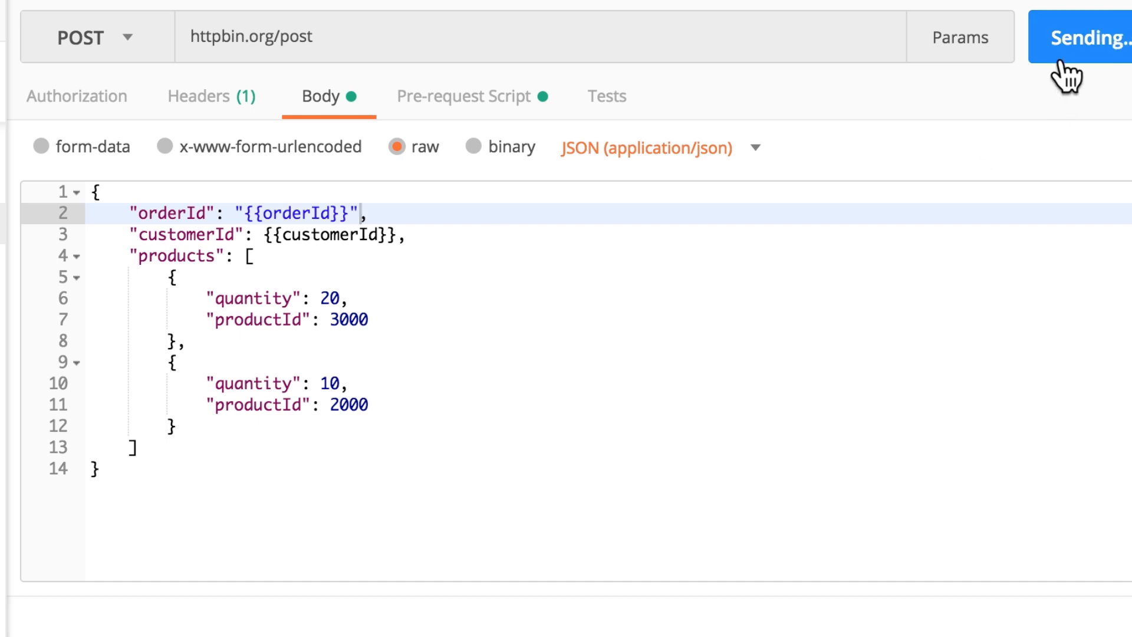
{"action": "left_click", "coordinate": [1083, 36]}
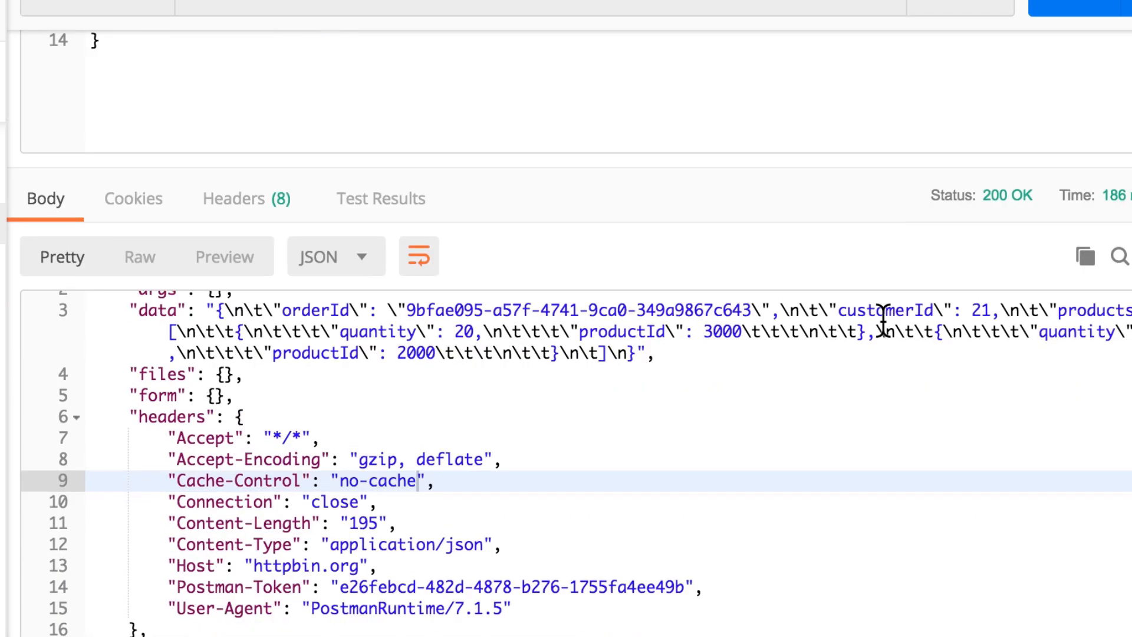
{"action": "scroll", "scroll_direction": "down", "scroll_amount": 3}
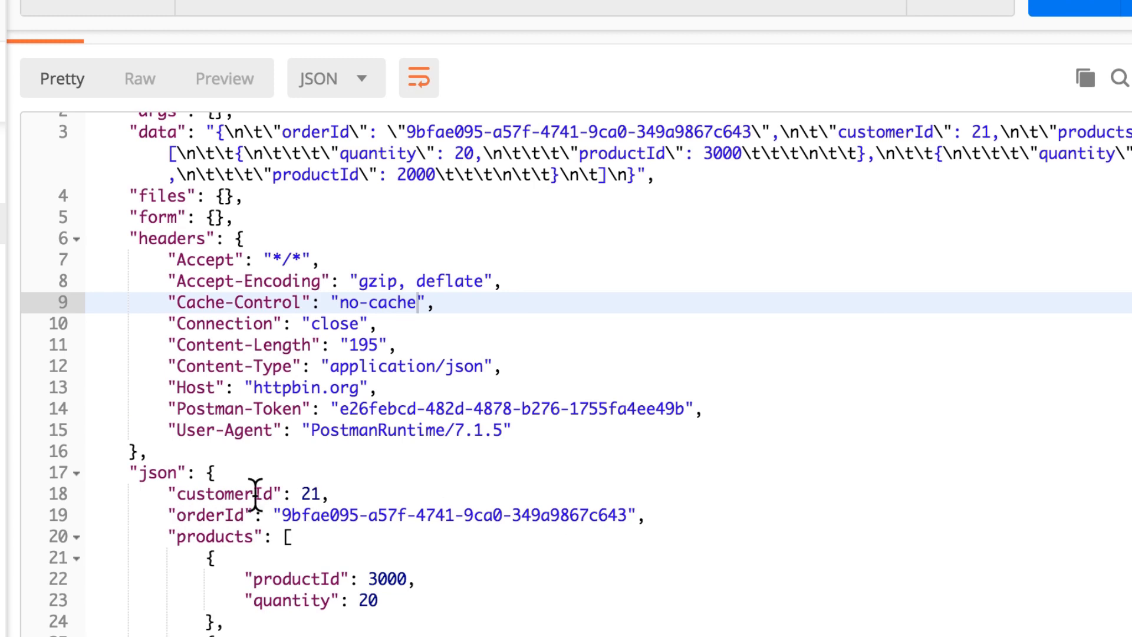
{"action": "left_click", "coordinate": [231, 494]}
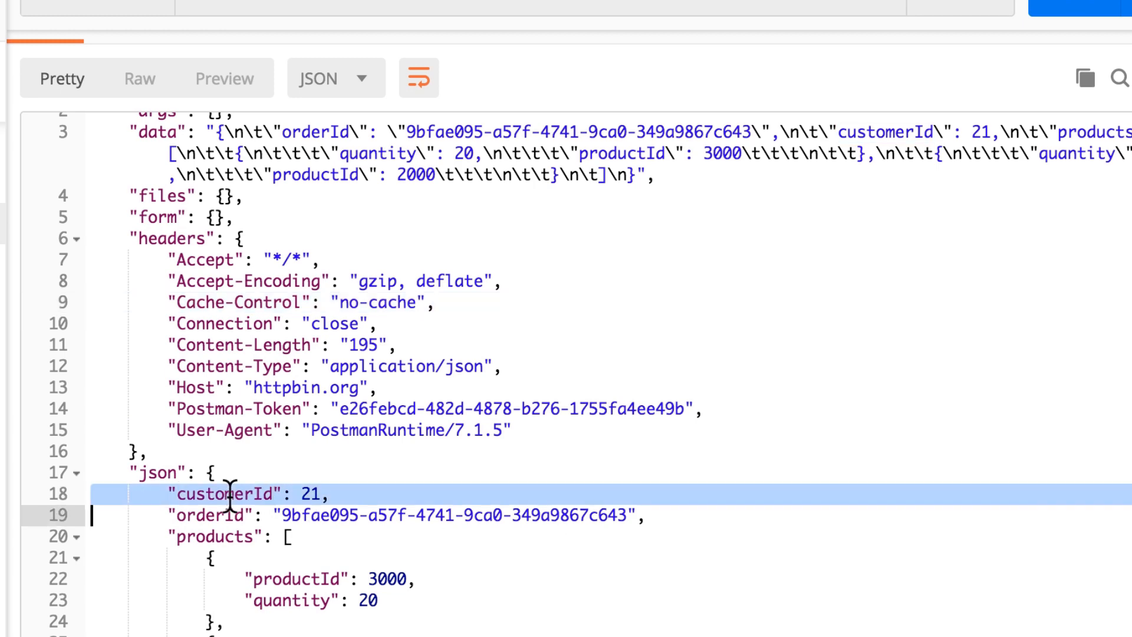
{"action": "left_click", "coordinate": [1083, 7]}
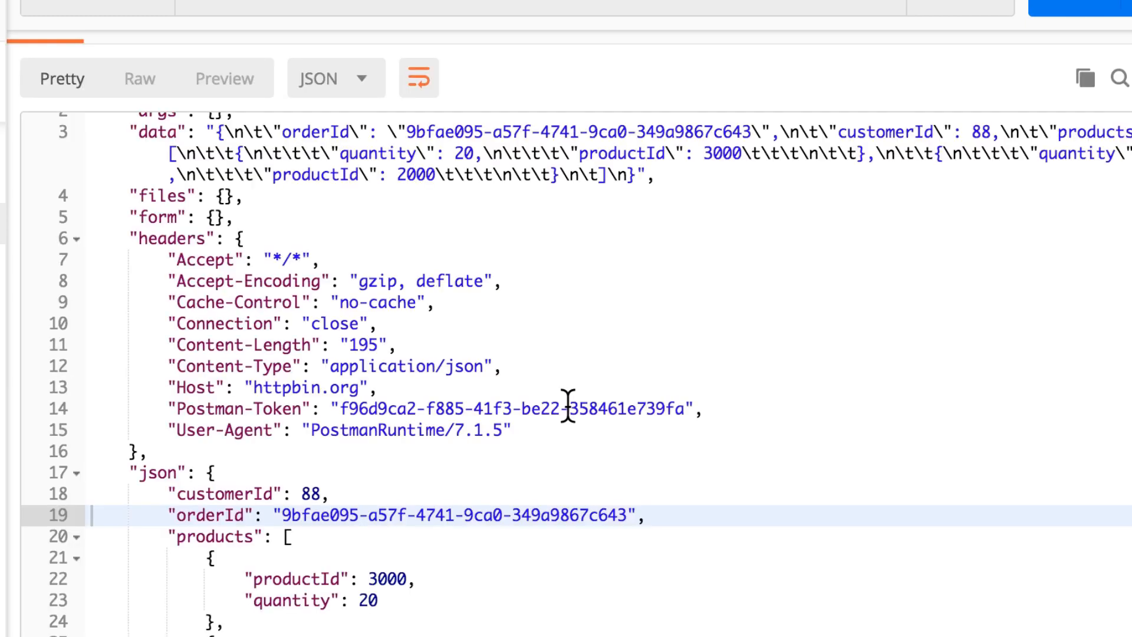
{"action": "mouse_move", "coordinate": [317, 494]}
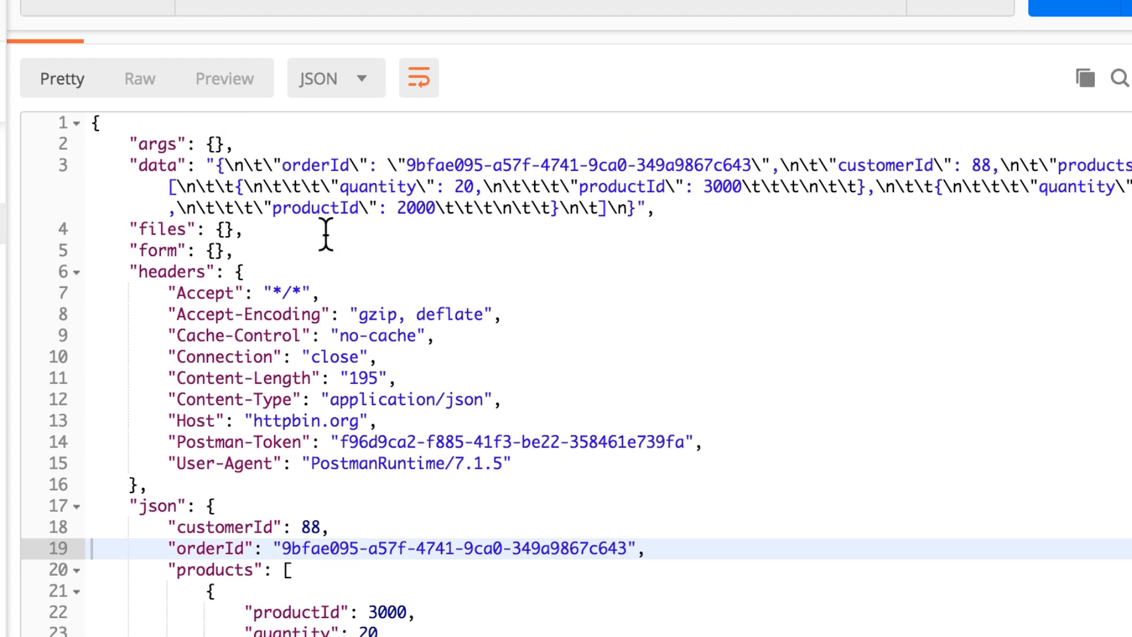
{"action": "left_click", "coordinate": [320, 96]}
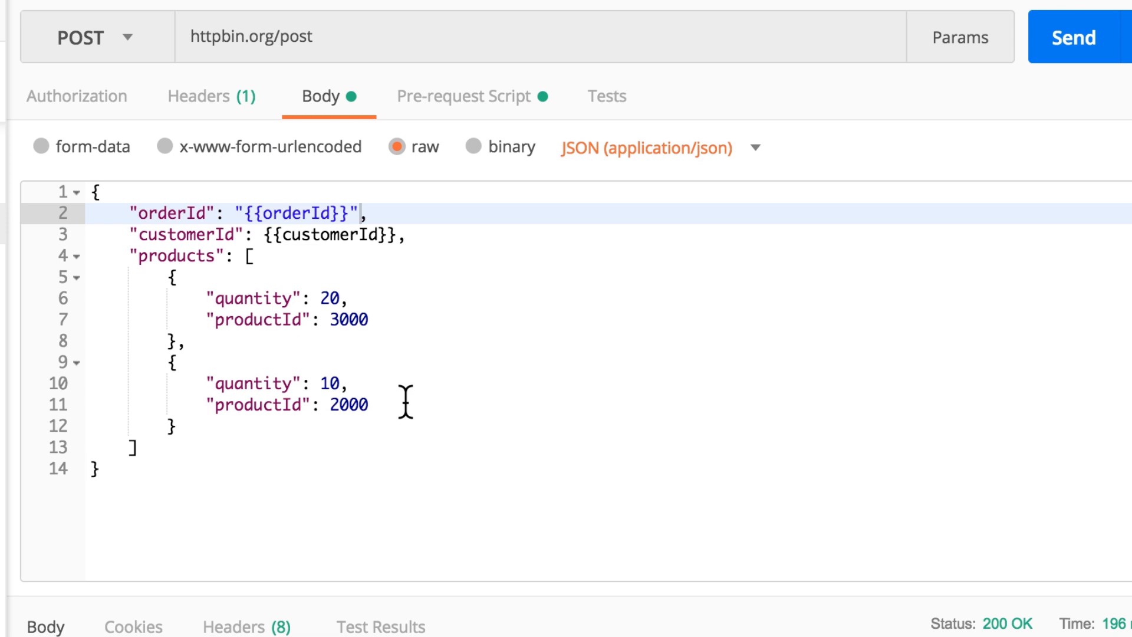
{"action": "mouse_move", "coordinate": [469, 407]}
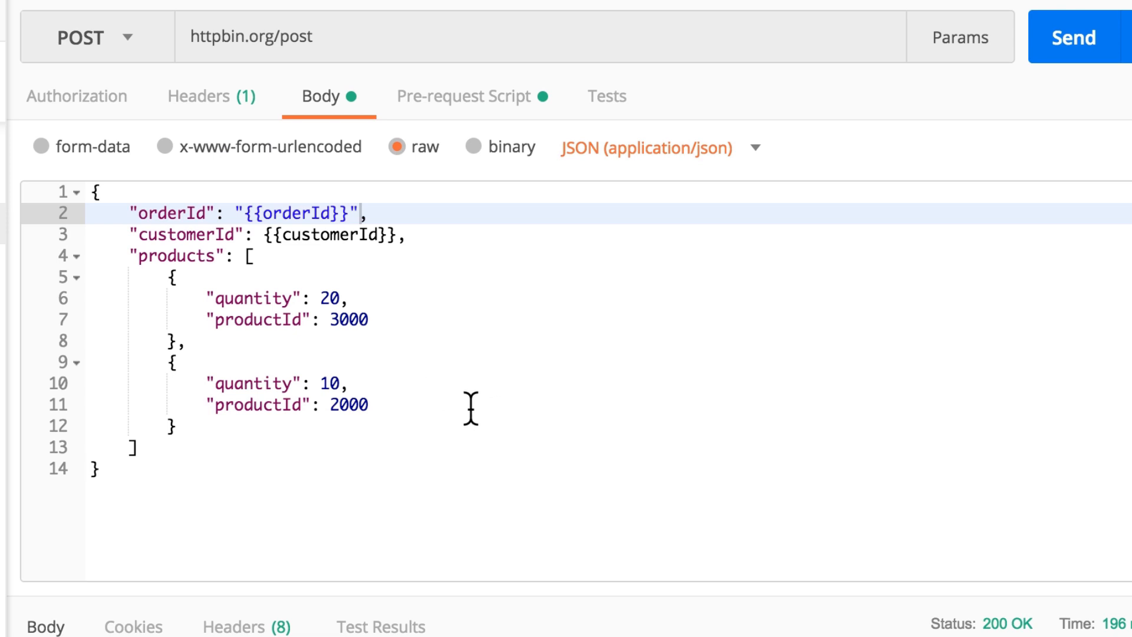
{"action": "mouse_move", "coordinate": [209, 417]}
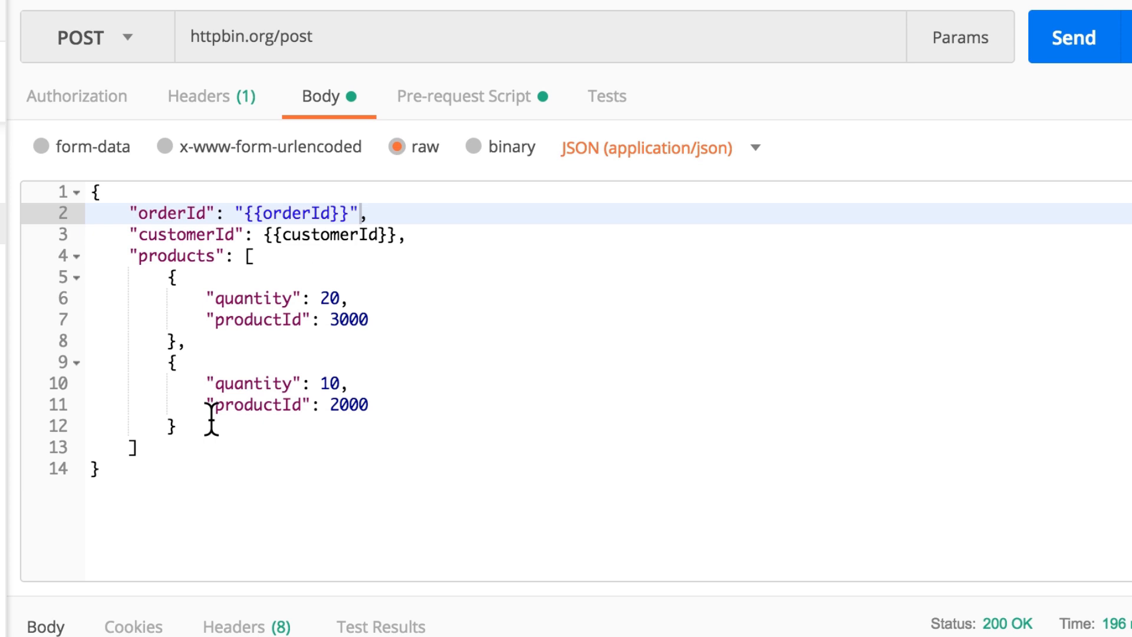
{"action": "mouse_move", "coordinate": [363, 319]}
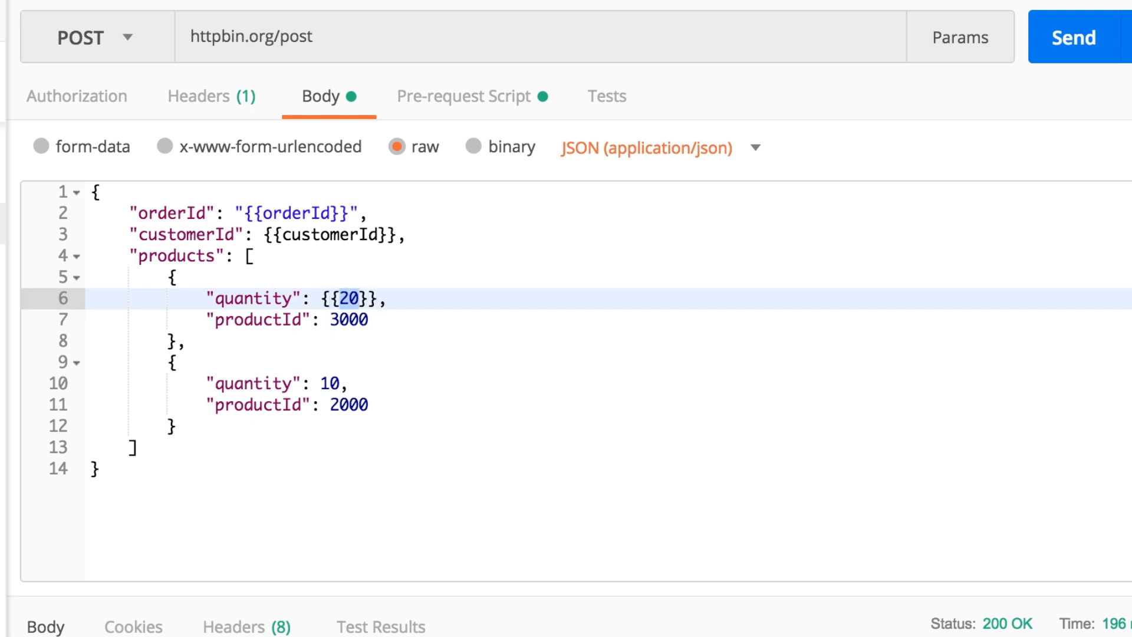
Set the first product's quantity to {{$randomInt}} instead of 20.
{"action": "type", "text": "$"}
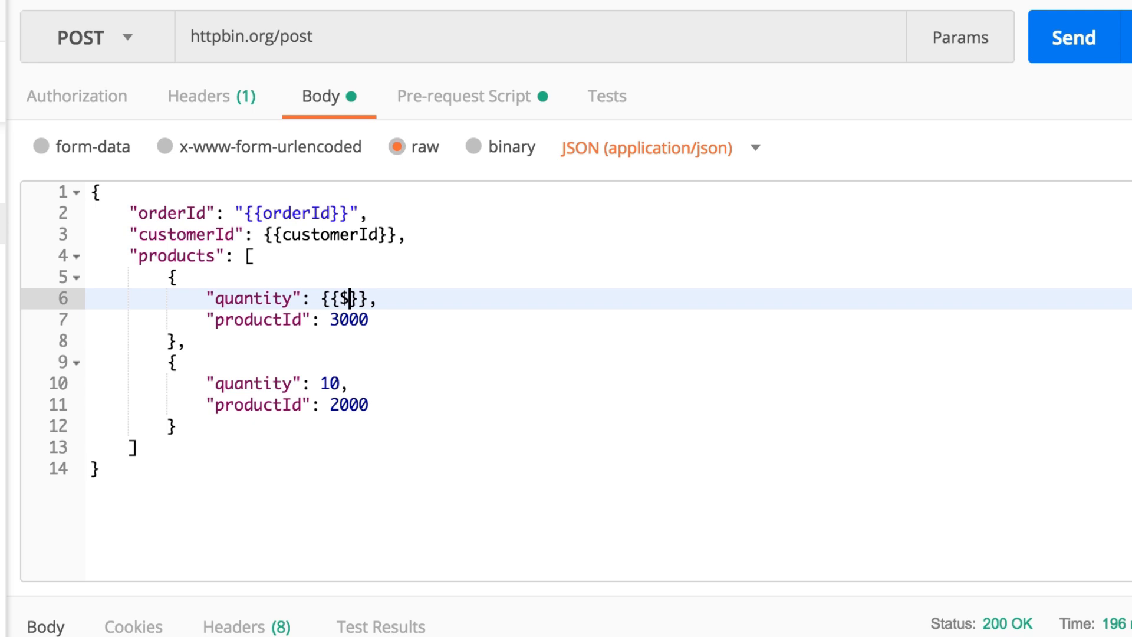
{"action": "type", "text": "random"}
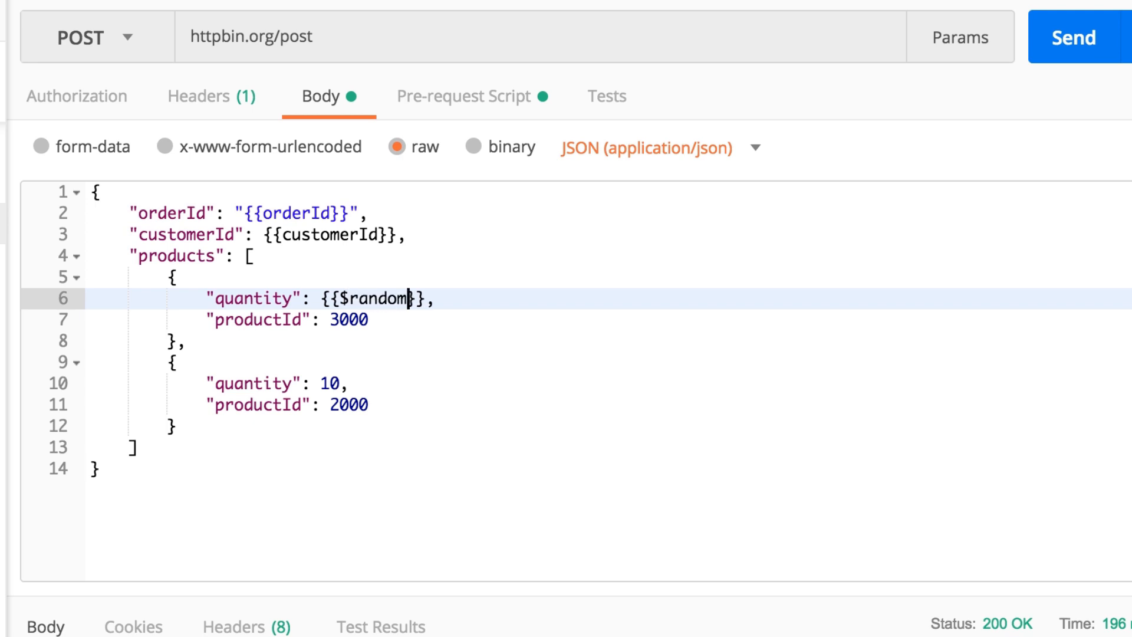
{"action": "type", "text": "Int"}
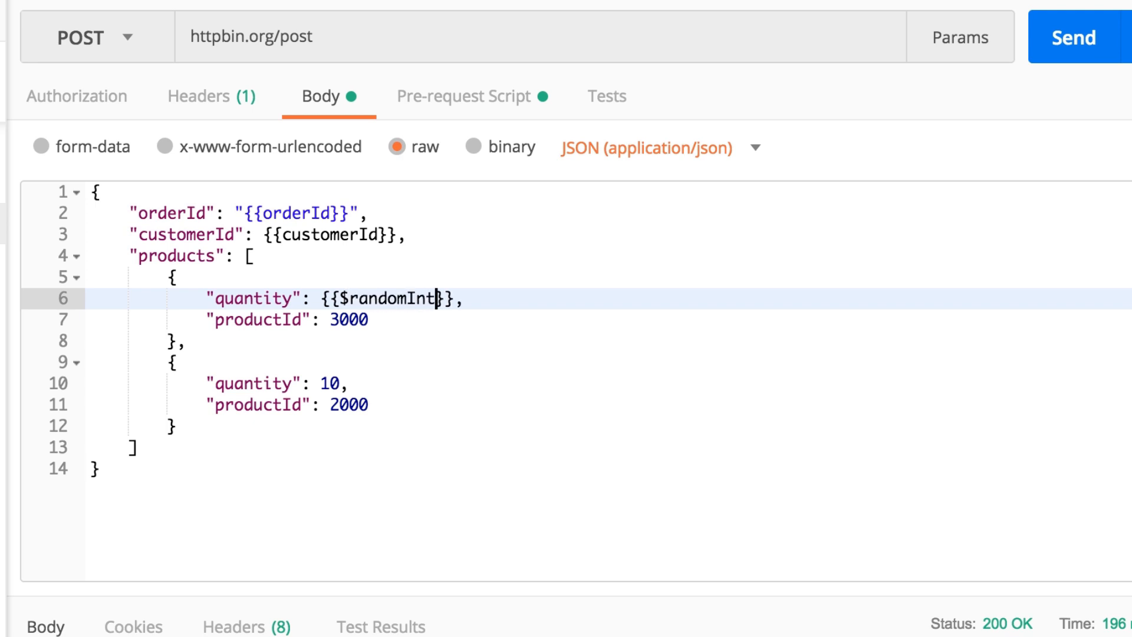
{"action": "left_click", "coordinate": [396, 405]}
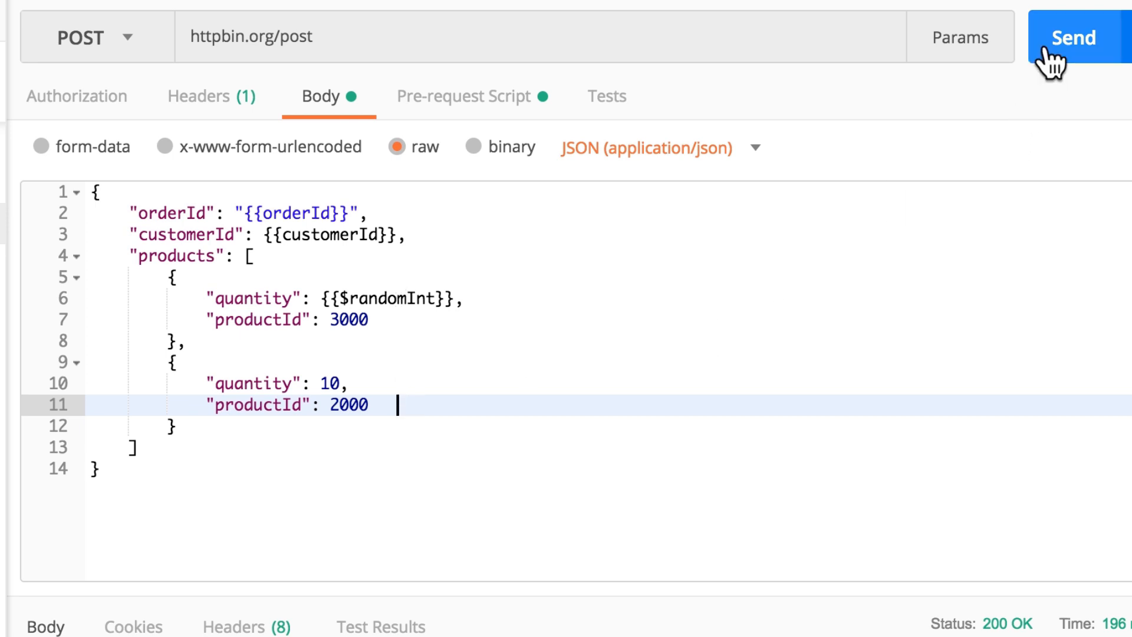
Send the order twice, getting customerId/quantity 23/25 then 79/251.
{"action": "left_click", "coordinate": [1073, 38]}
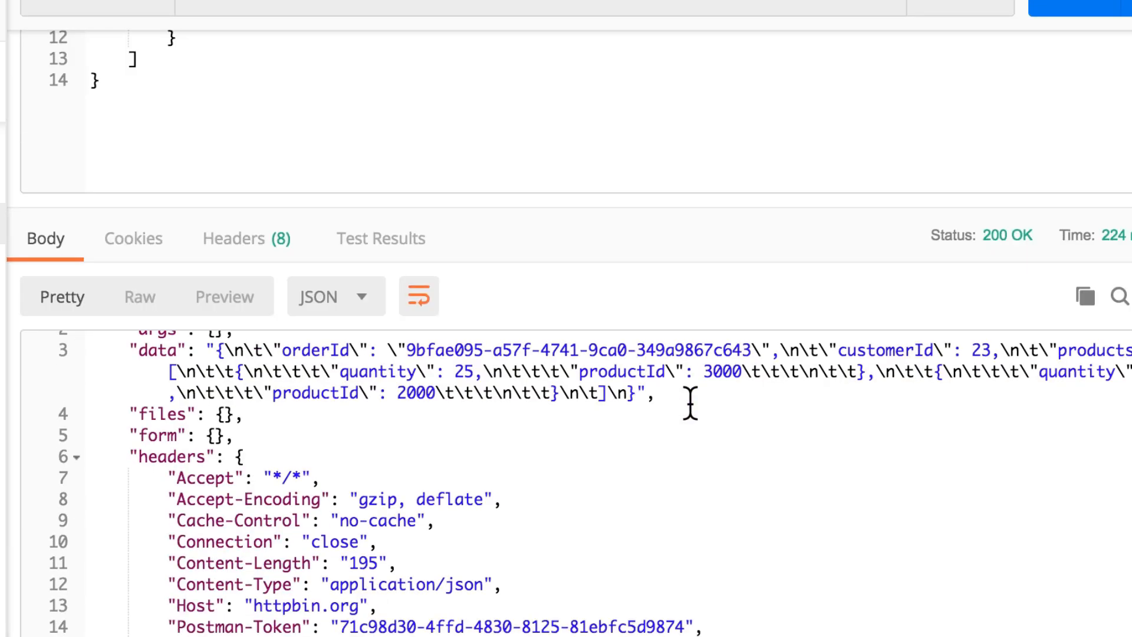
{"action": "scroll", "scroll_direction": "down", "scroll_amount": 3}
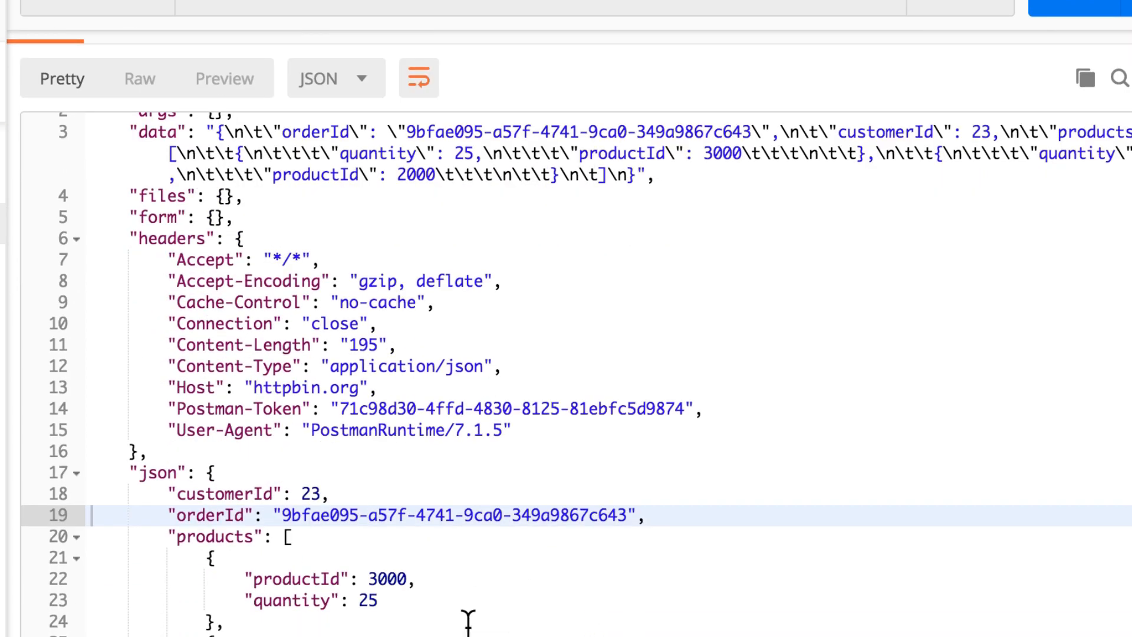
{"action": "mouse_move", "coordinate": [448, 602]}
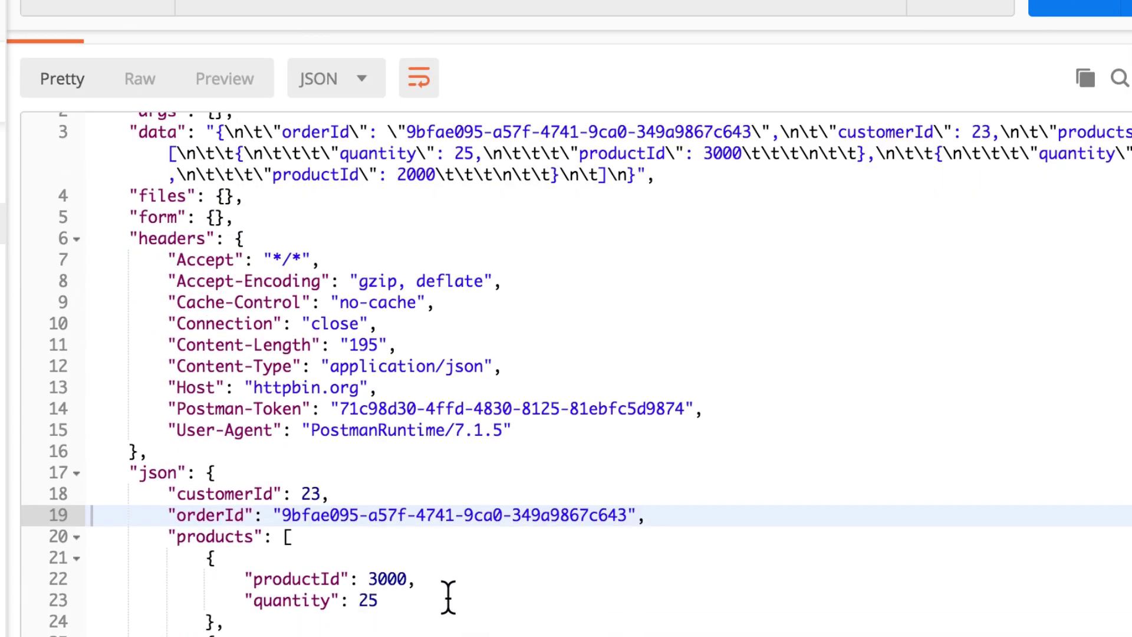
{"action": "scroll", "scroll_direction": "up", "scroll_amount": 3}
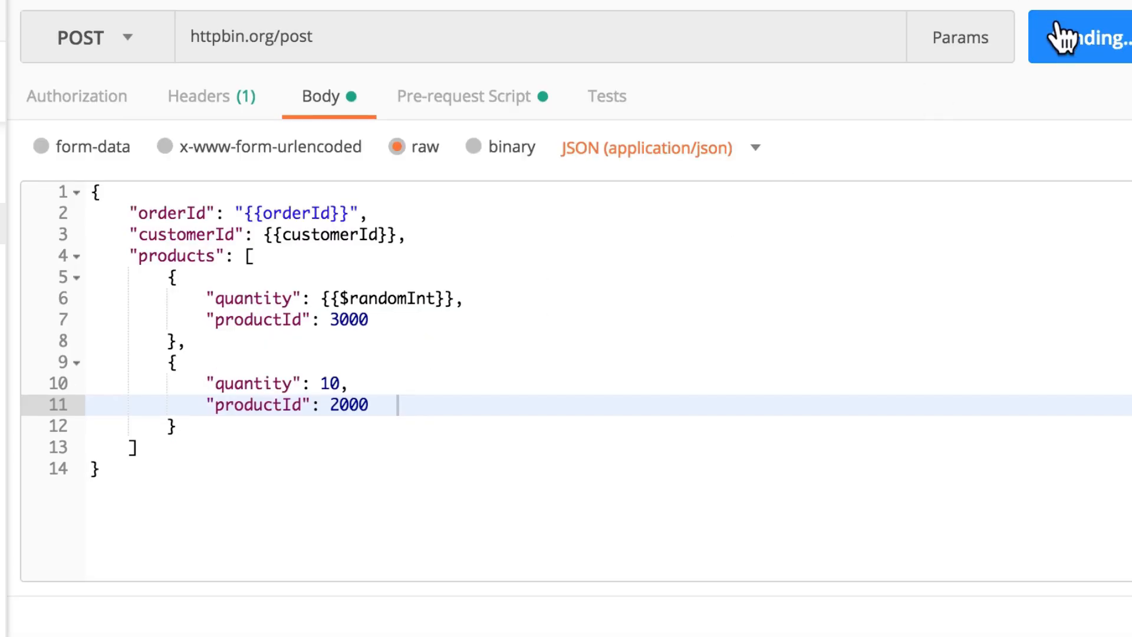
{"action": "left_click", "coordinate": [1083, 36]}
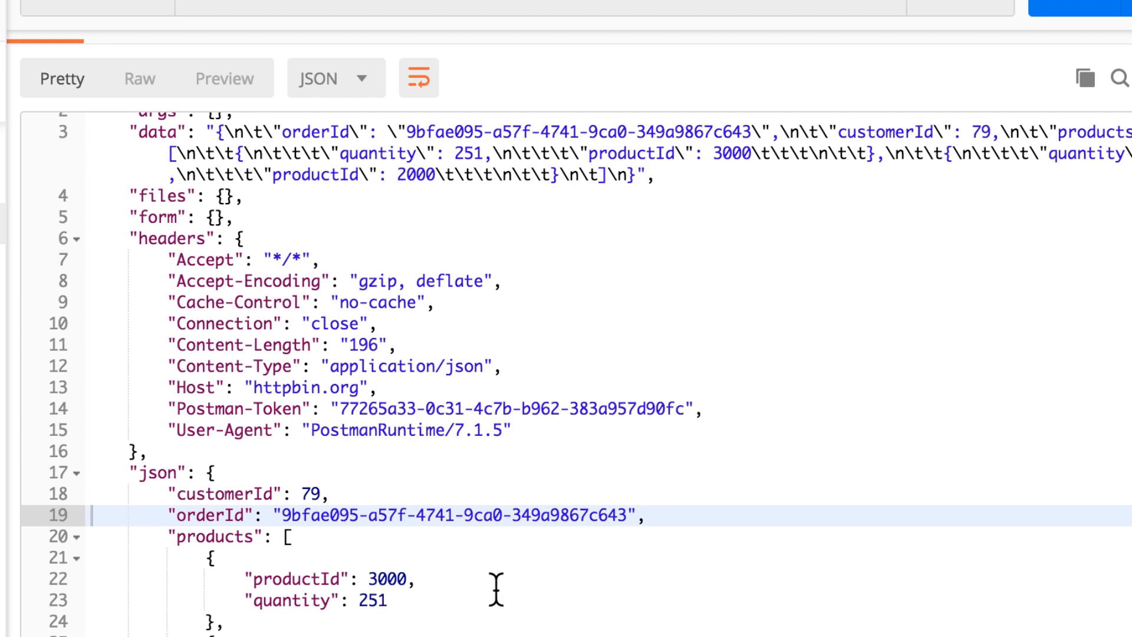
{"action": "scroll", "scroll_direction": "up", "scroll_amount": 3}
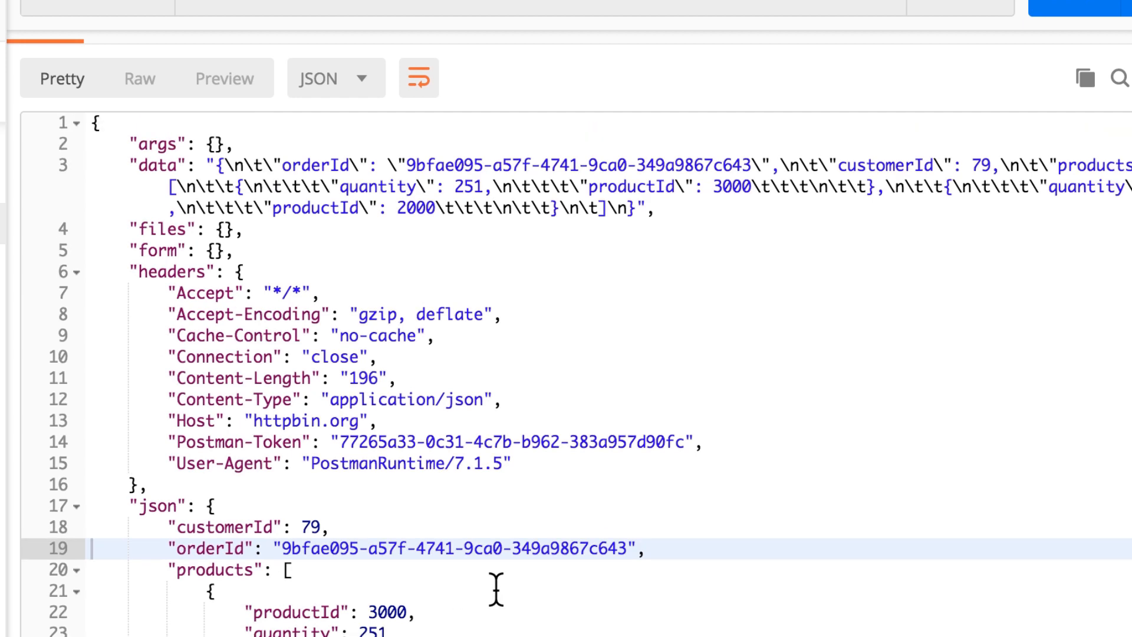
{"action": "mouse_move", "coordinate": [445, 504]}
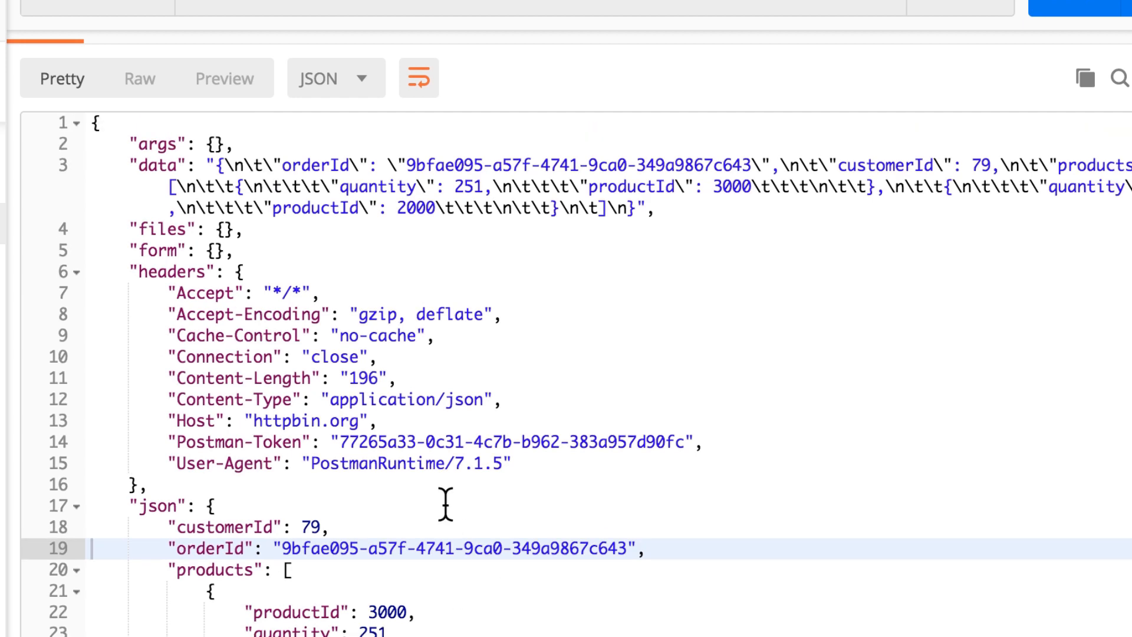
{"action": "left_click", "coordinate": [319, 96]}
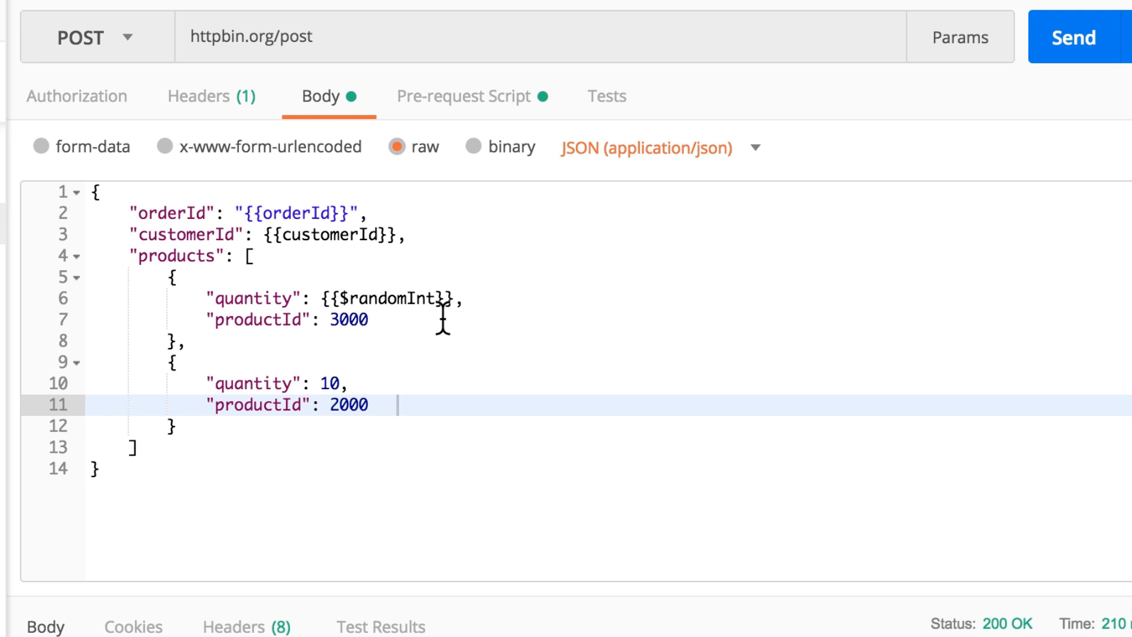
Set the second quantity to {{$randomInt}} and send, receiving customerId 40, quantity 470.
{"action": "type", "text": "{{$randomInt}}"}
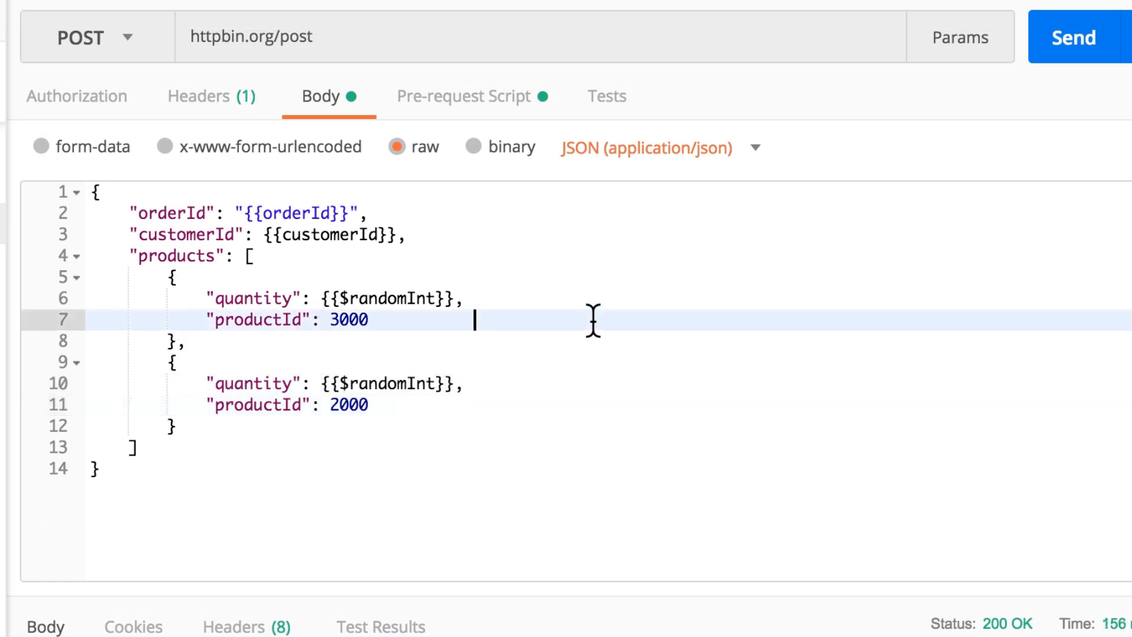
{"action": "mouse_move", "coordinate": [343, 382]}
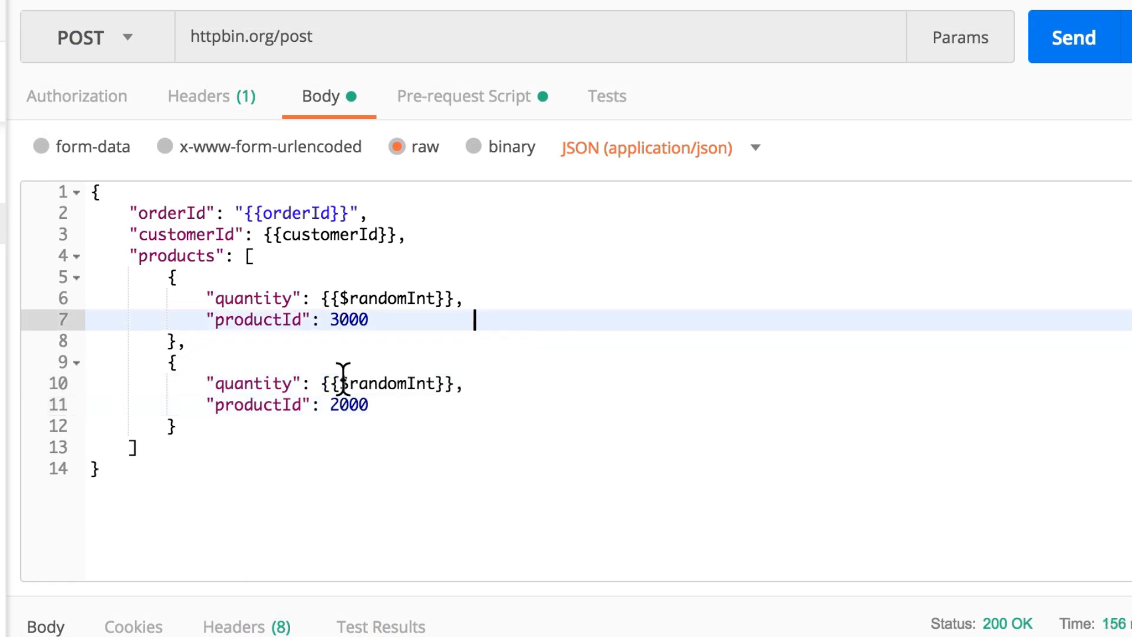
{"action": "mouse_move", "coordinate": [335, 423]}
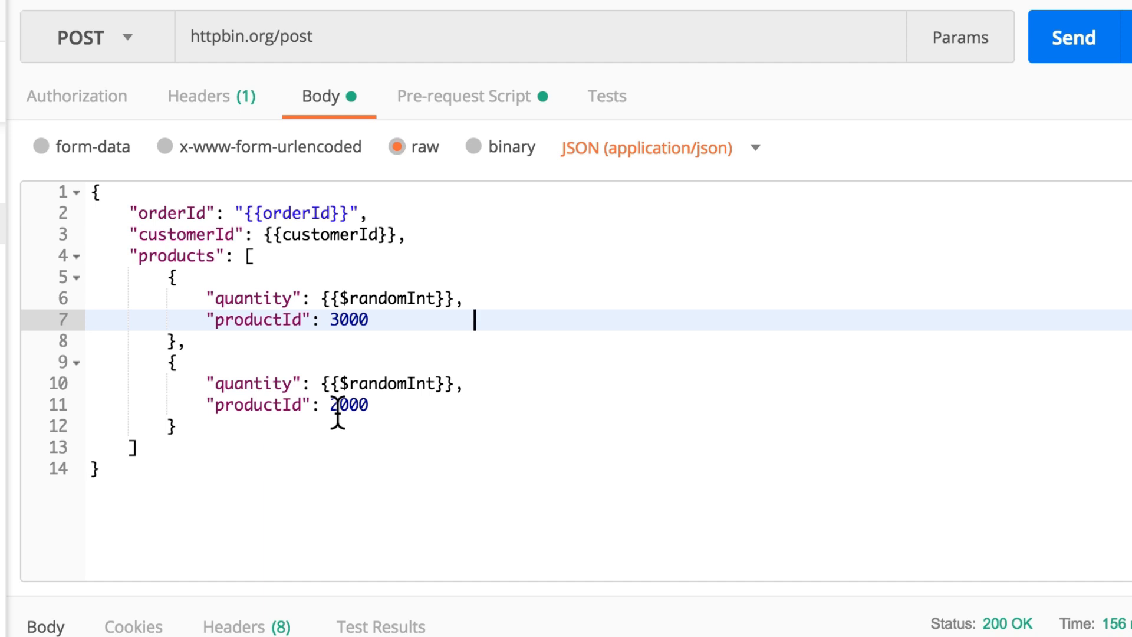
{"action": "left_click", "coordinate": [1072, 37]}
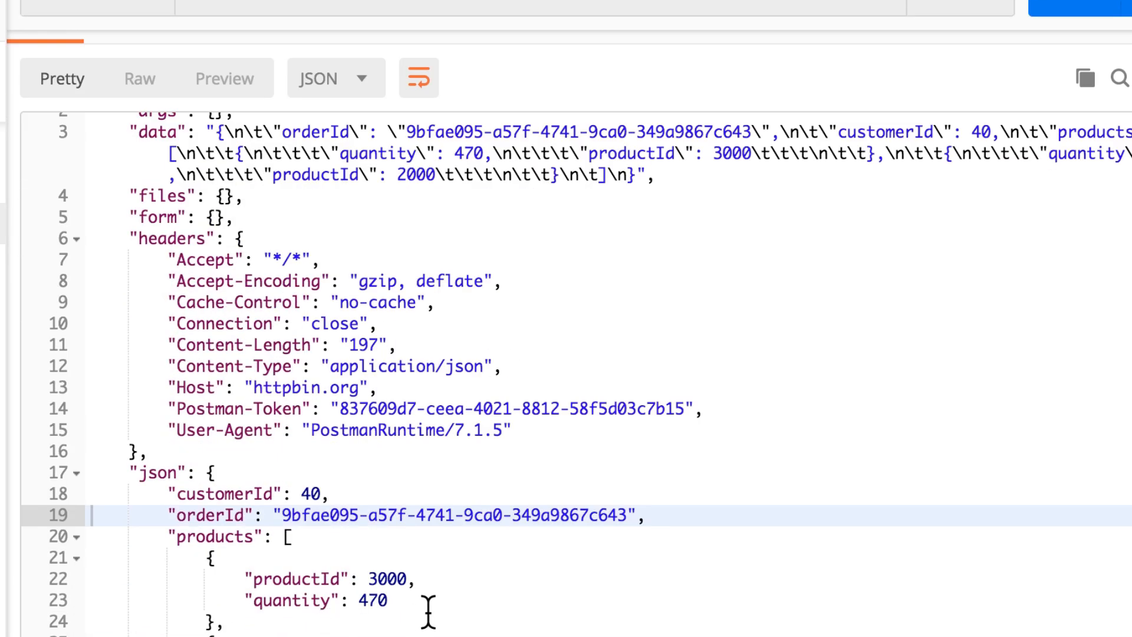
{"action": "mouse_move", "coordinate": [388, 578]}
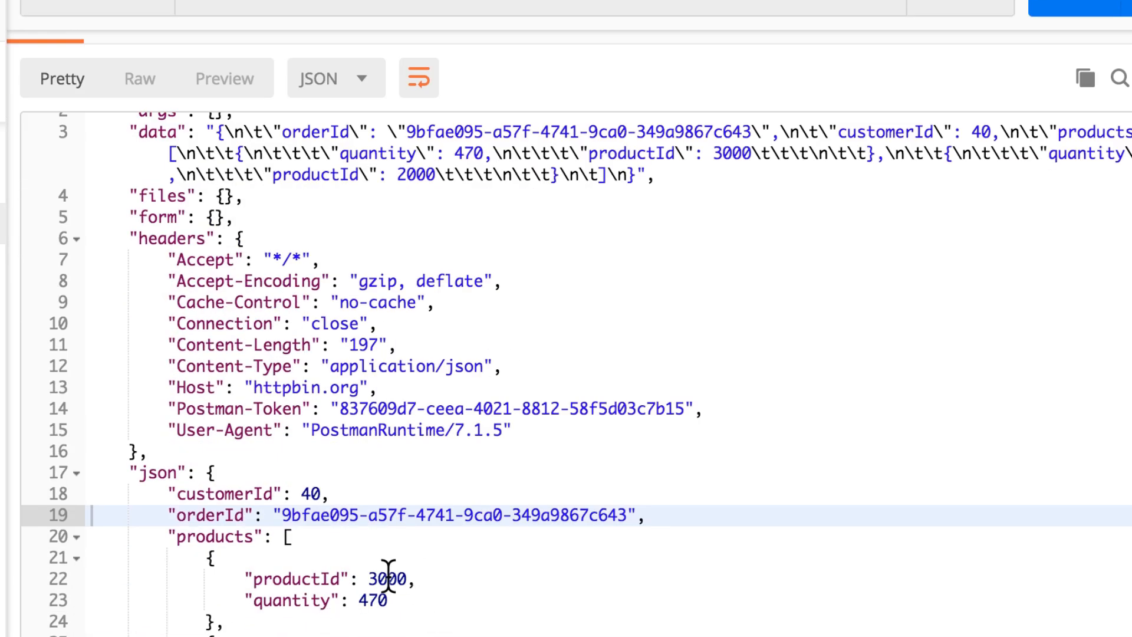
{"action": "scroll", "scroll_direction": "up", "scroll_amount": 3}
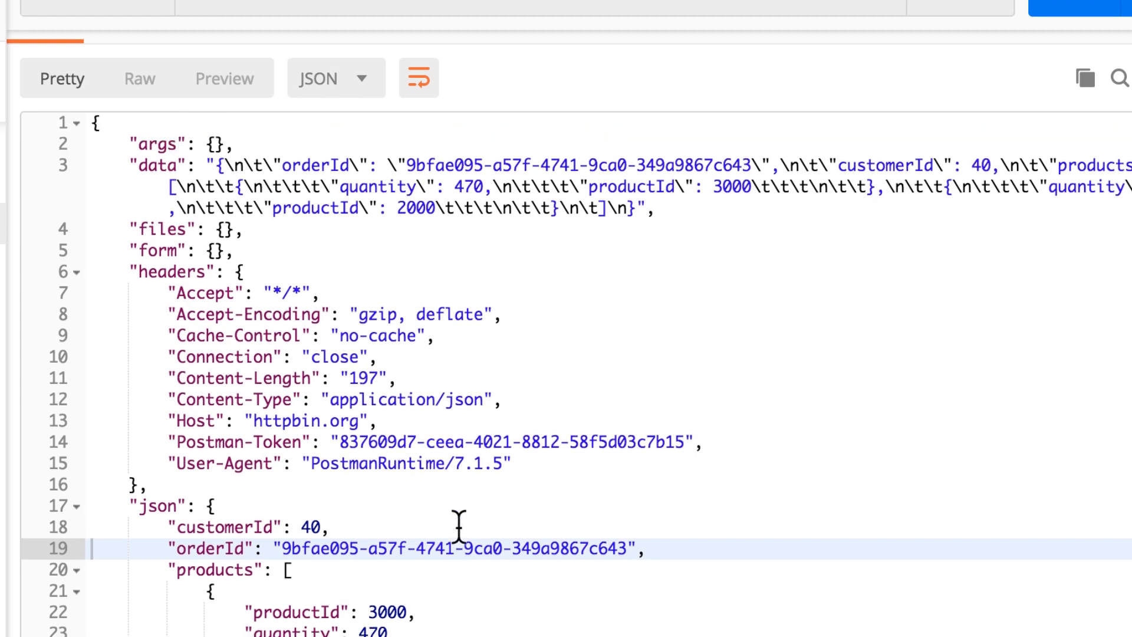
{"action": "left_click", "coordinate": [320, 96]}
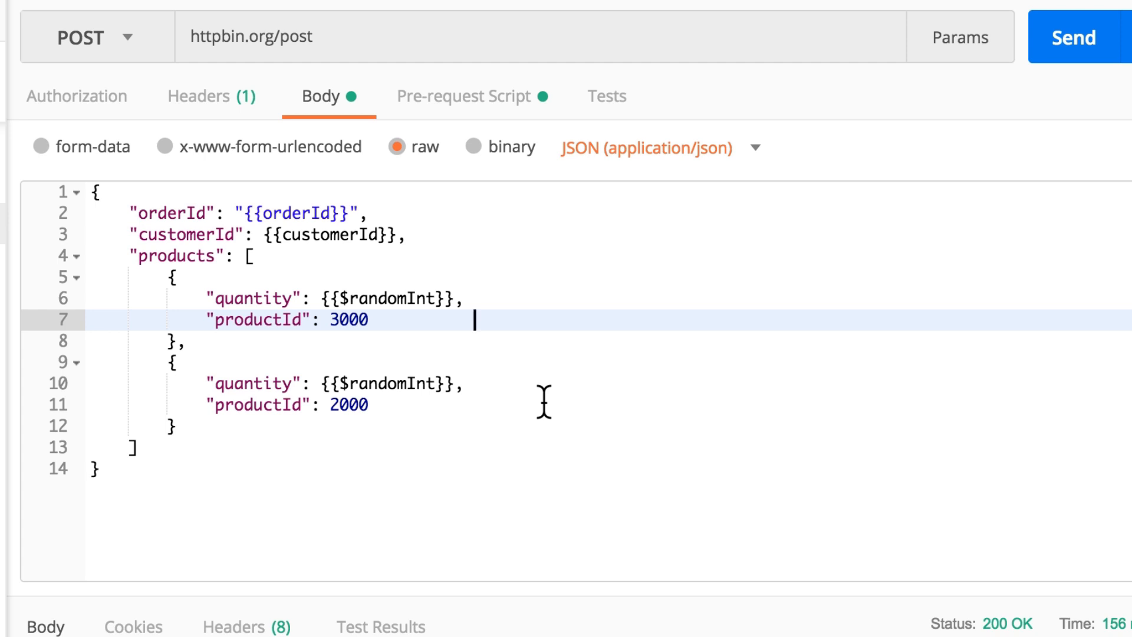
{"action": "mouse_move", "coordinate": [542, 287]}
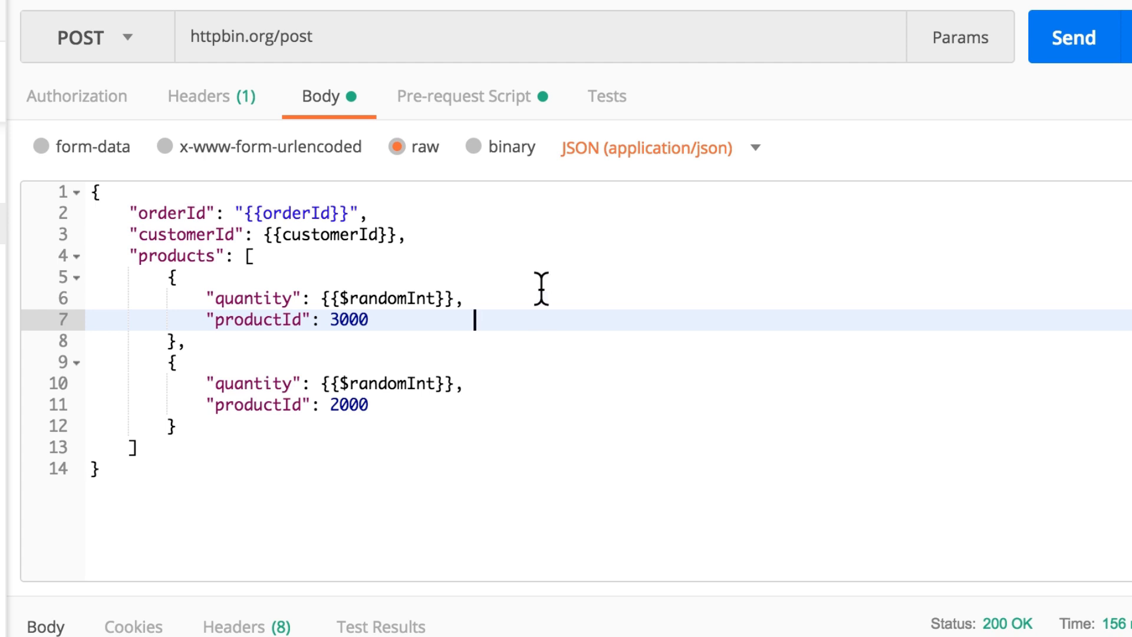
View the customerId global-variable pre-request script, then return to the Body.
{"action": "left_click", "coordinate": [470, 96]}
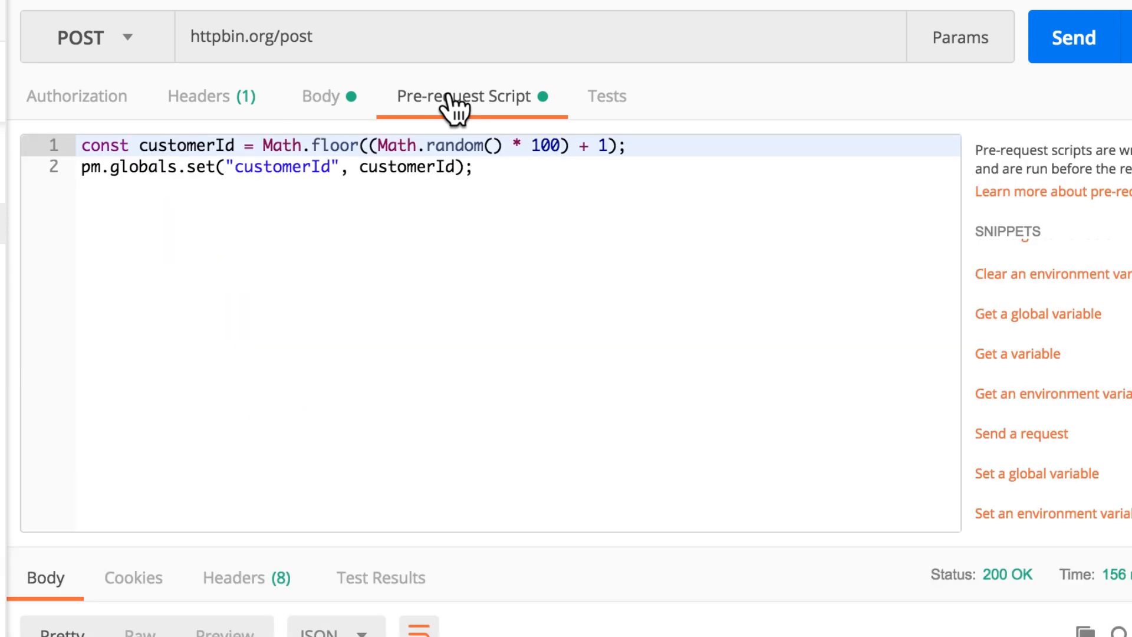
{"action": "mouse_move", "coordinate": [305, 87]}
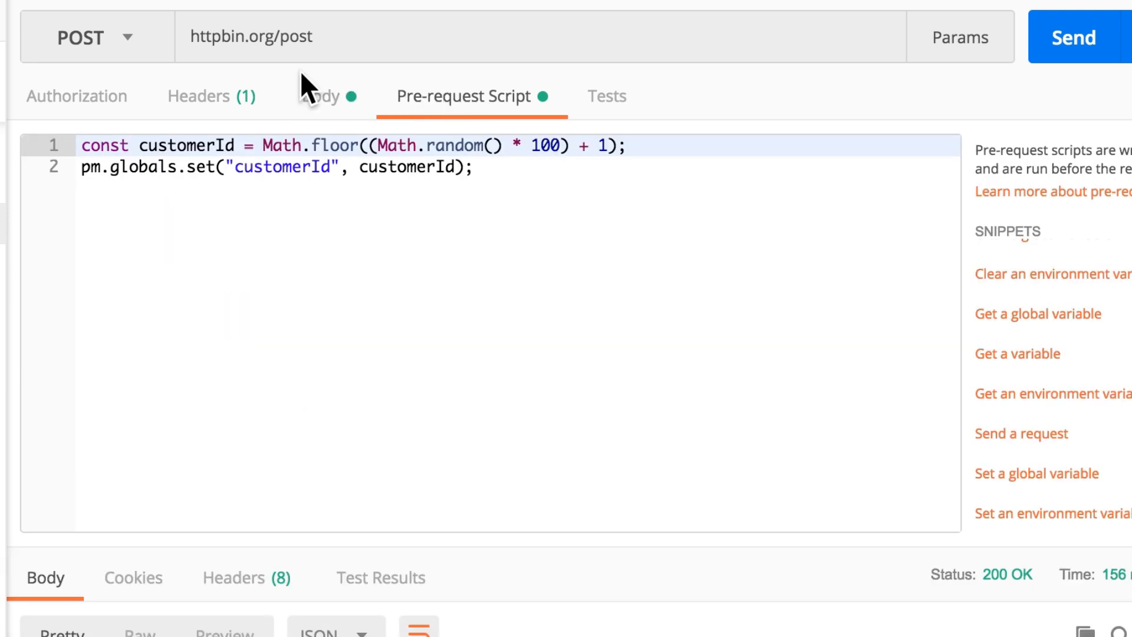
{"action": "left_click", "coordinate": [323, 96]}
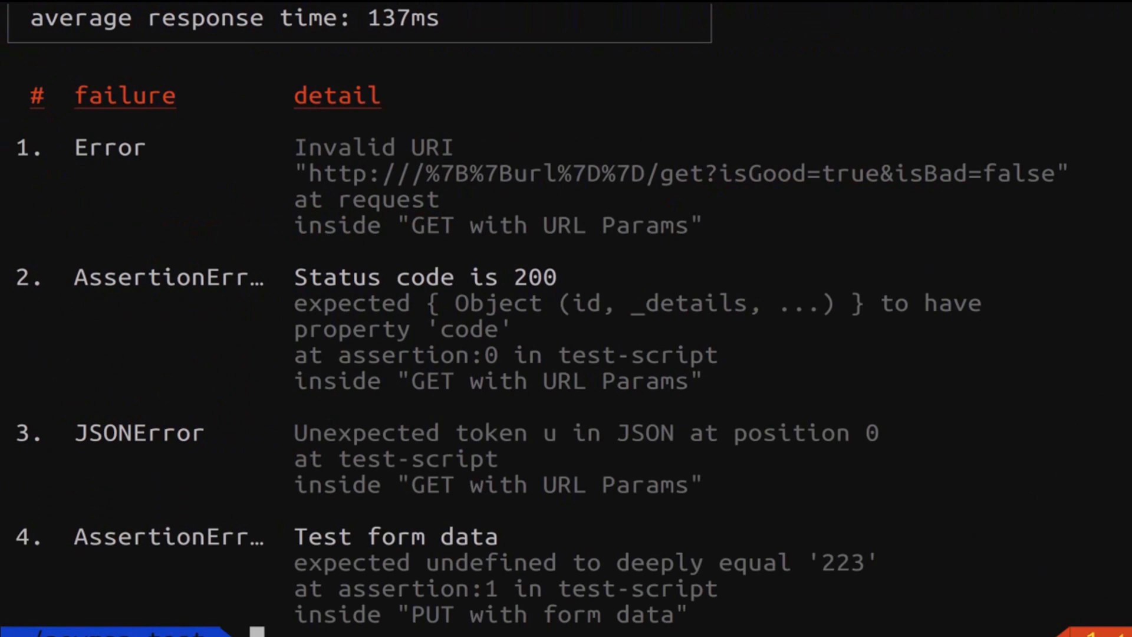
{"action": "mouse_move", "coordinate": [487, 456]}
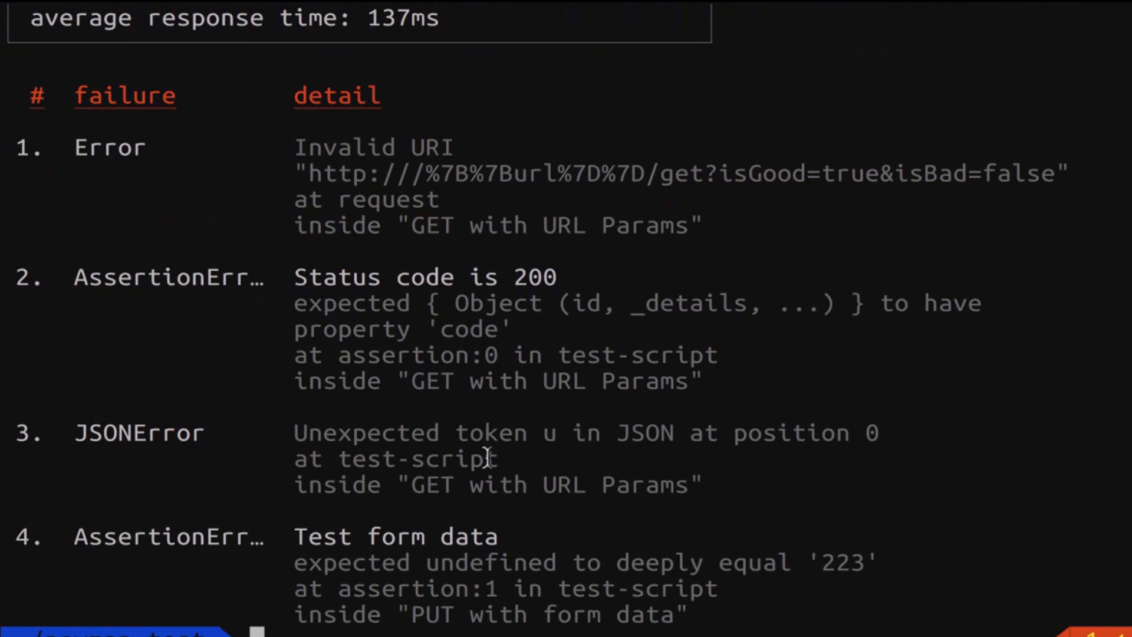